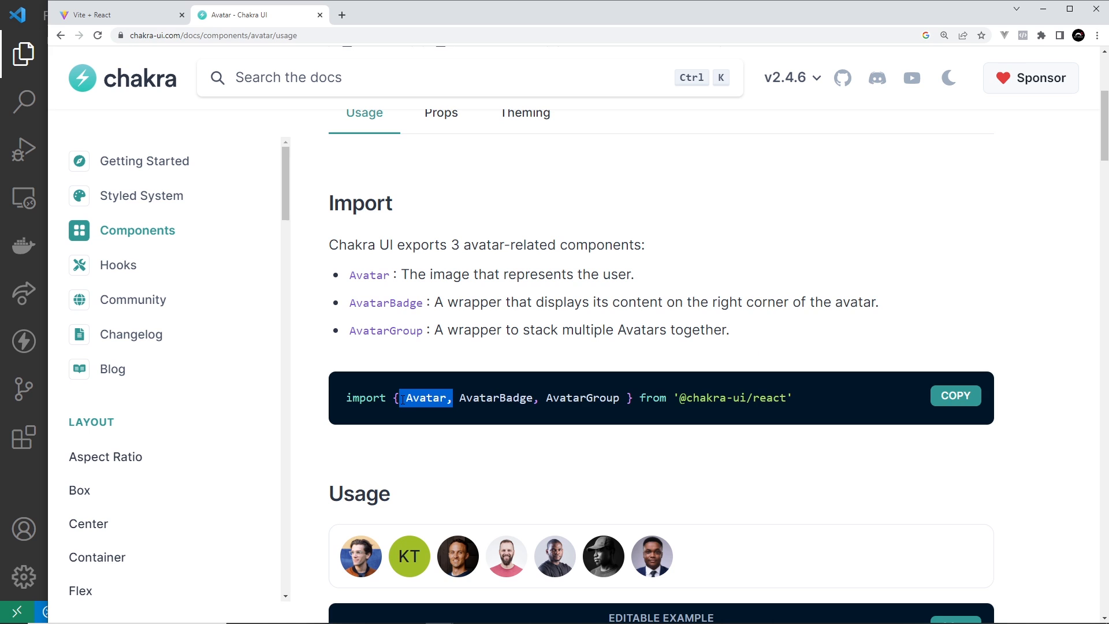
Switch to the Vite + React browser tab showing the Dojo Tasks dashboard
{"action": "scroll", "scroll_direction": "down", "scroll_amount": 3}
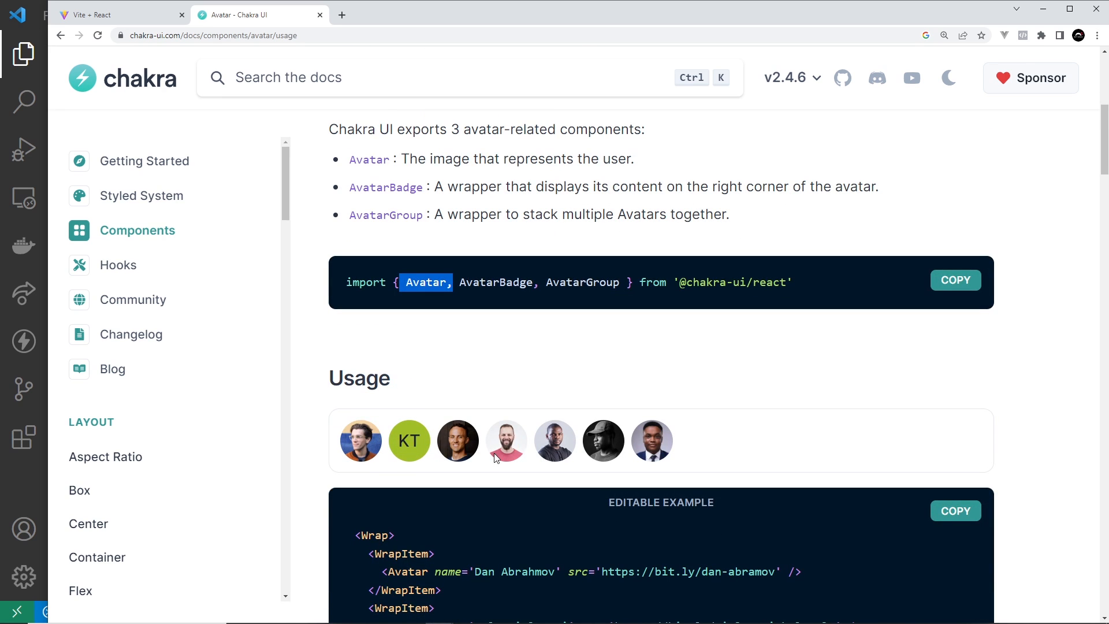
{"action": "scroll", "scroll_direction": "down", "scroll_amount": 3}
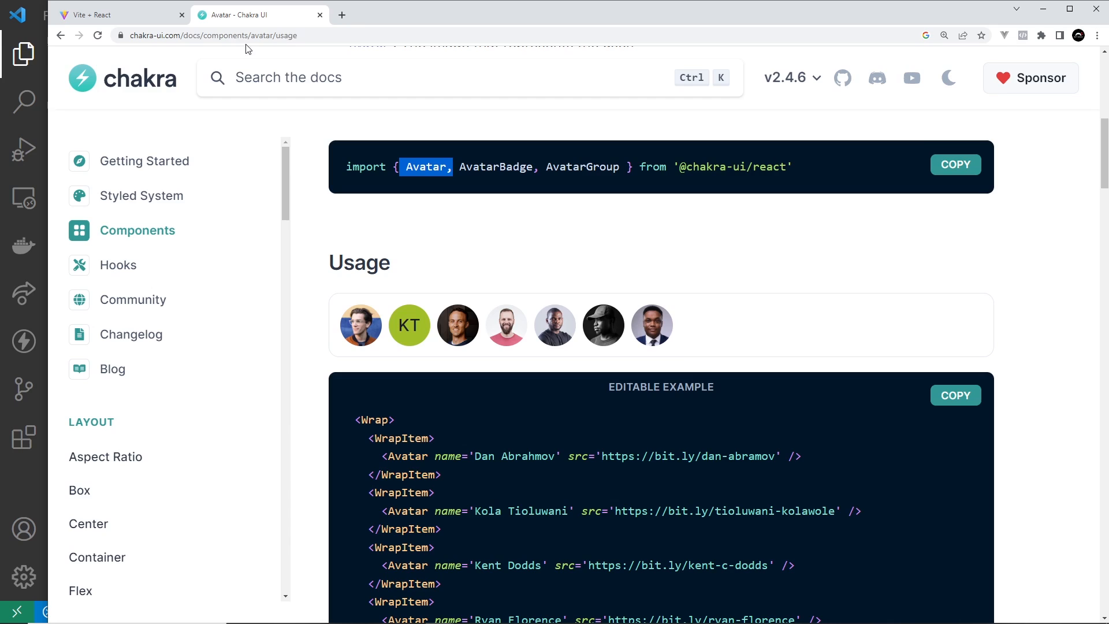
{"action": "left_click", "coordinate": [120, 14]}
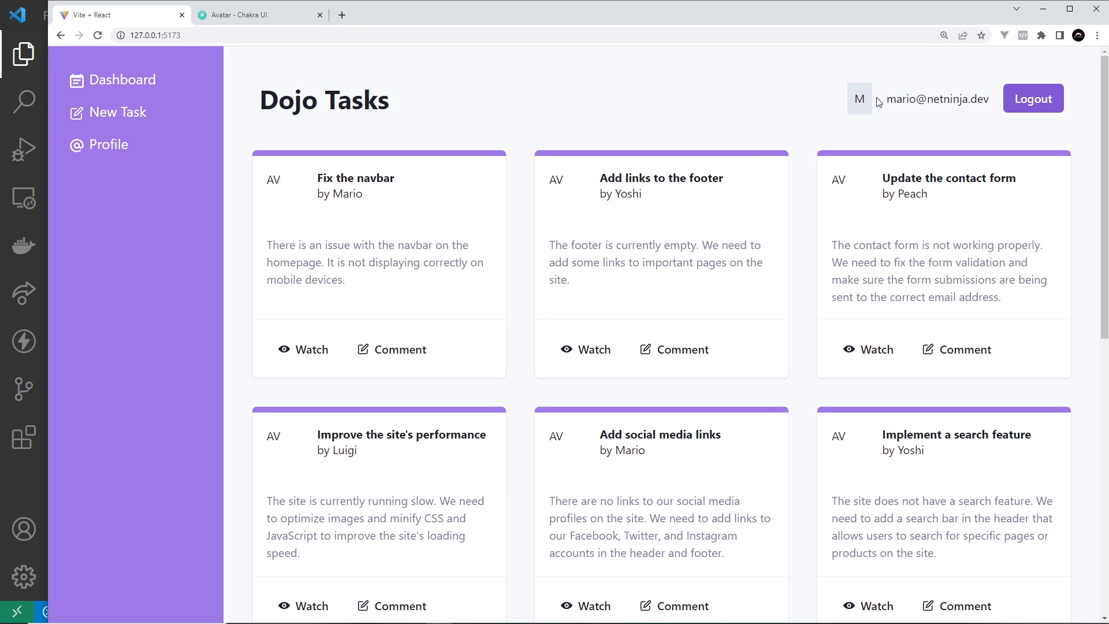
{"action": "mouse_move", "coordinate": [844, 103]}
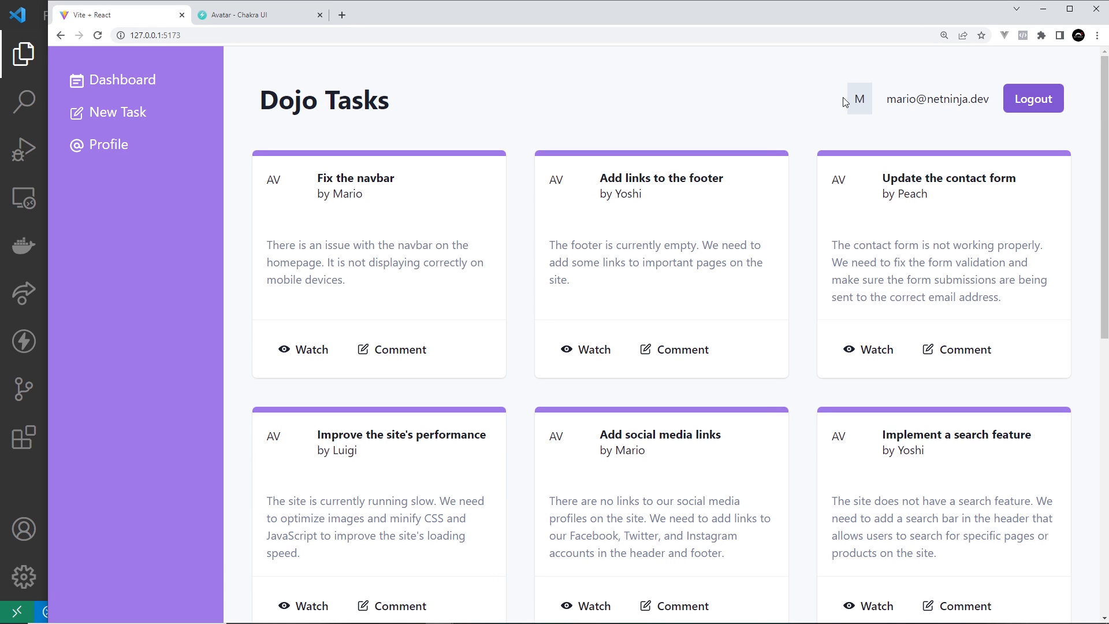
{"action": "mouse_move", "coordinate": [864, 121]}
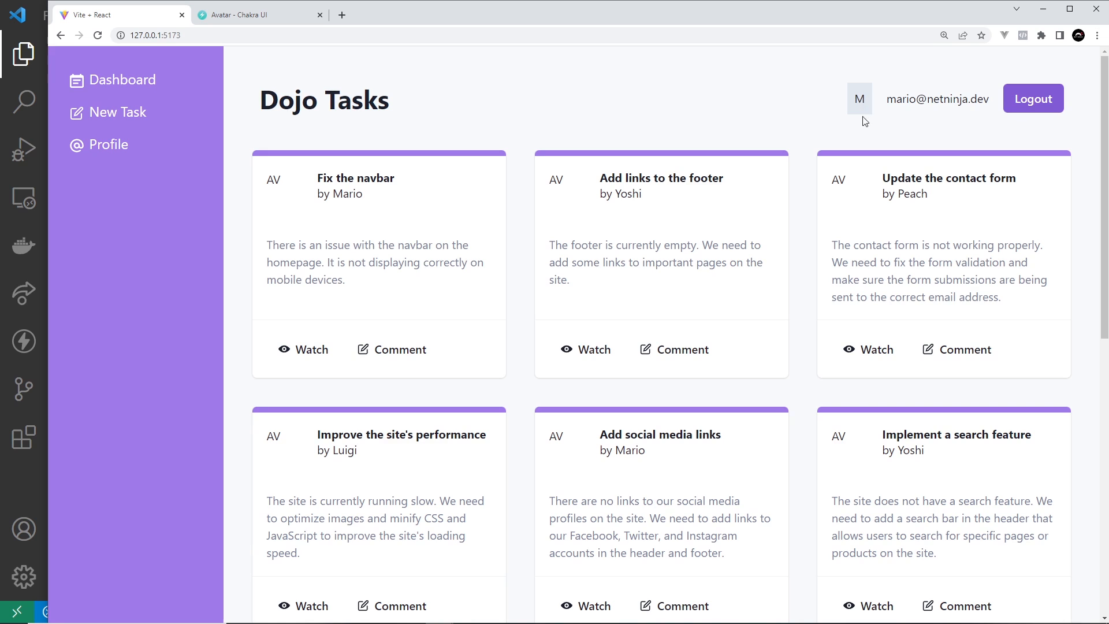
{"action": "mouse_move", "coordinate": [580, 183]}
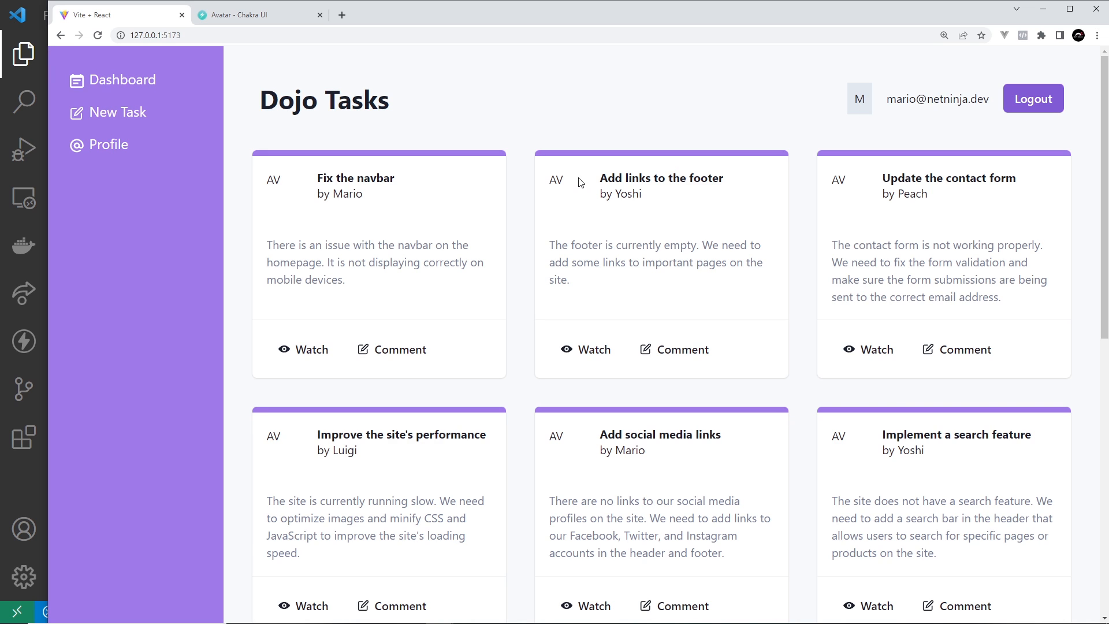
{"action": "mouse_move", "coordinate": [859, 425]}
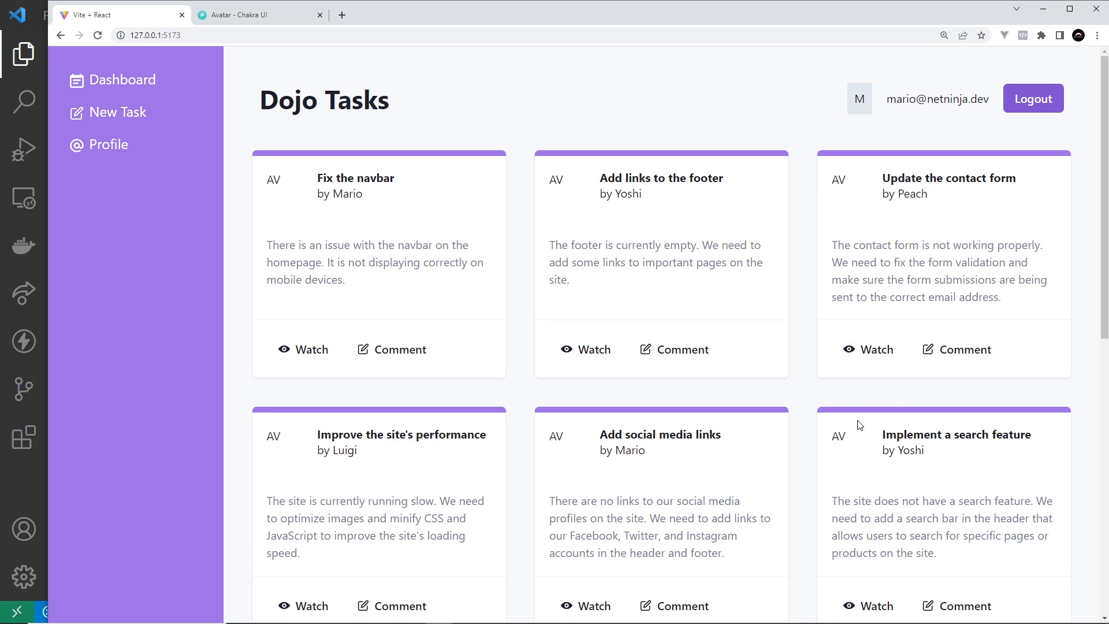
{"action": "mouse_move", "coordinate": [542, 401]}
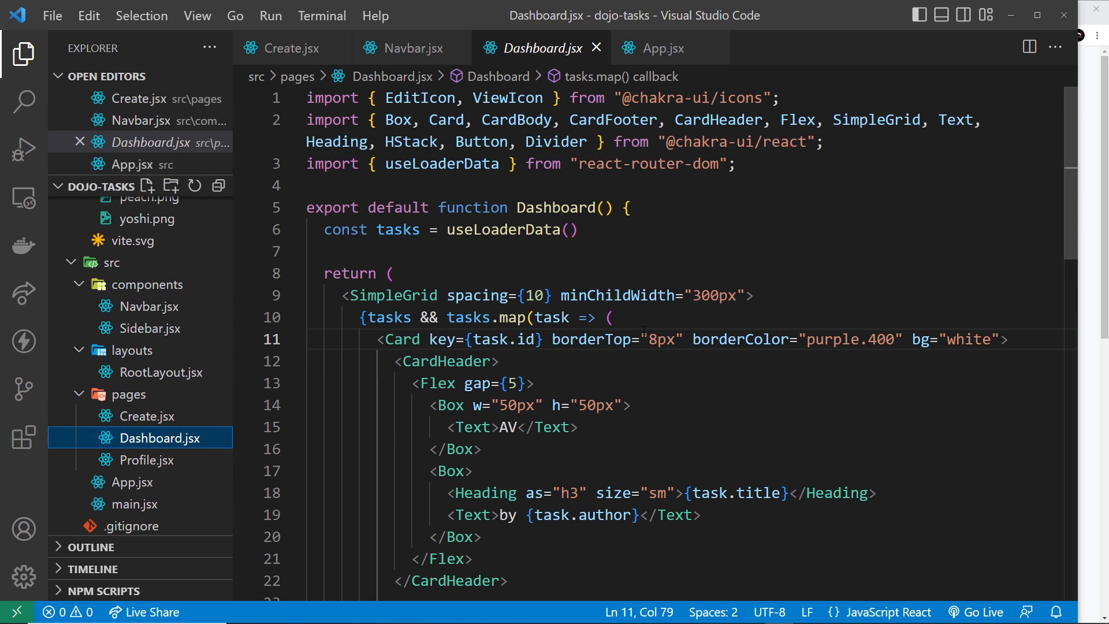
Replace the AV placeholder Box in Dashboard.jsx with <Avatar src={} /> imported from Chakra UI
{"action": "triple_click", "coordinate": [512, 426]}
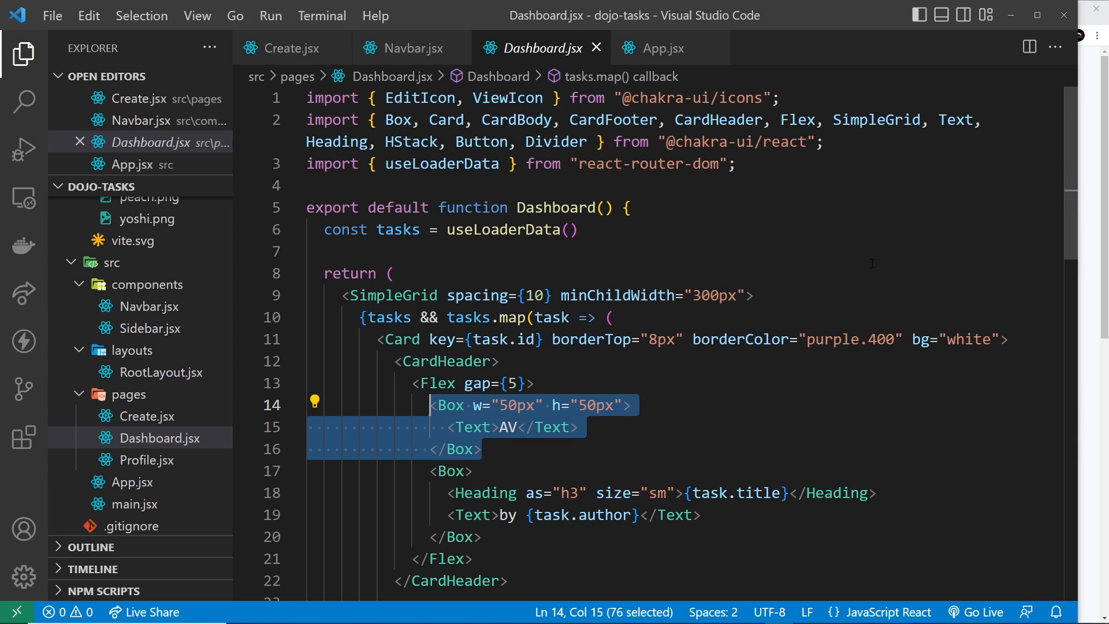
{"action": "key", "text": "Delete"}
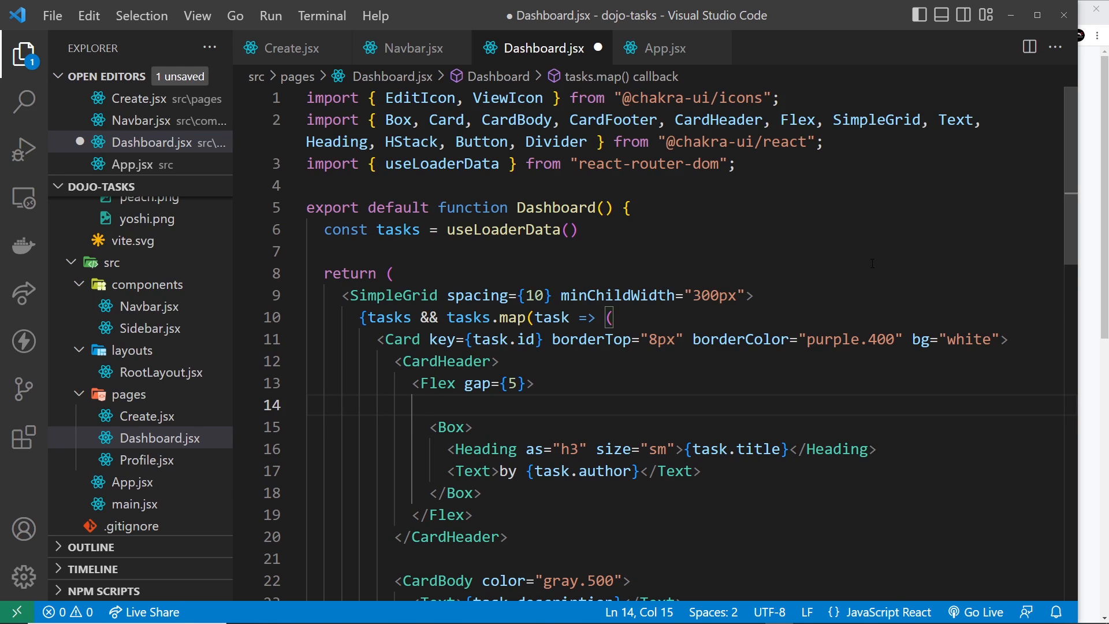
{"action": "type", "text": "AV"}
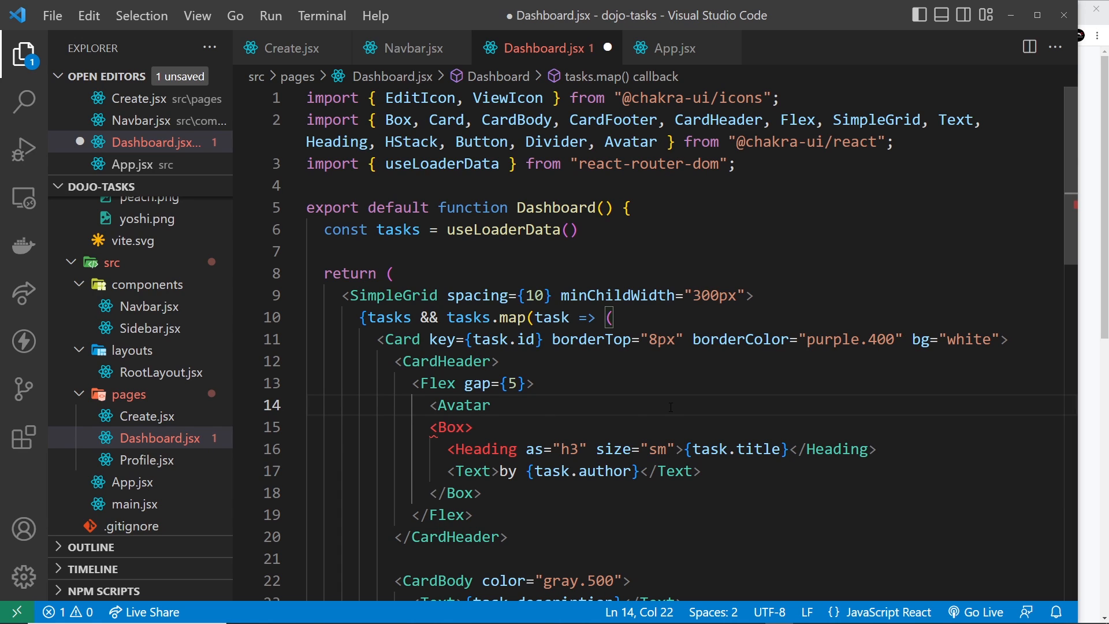
{"action": "type", "text": "/"}
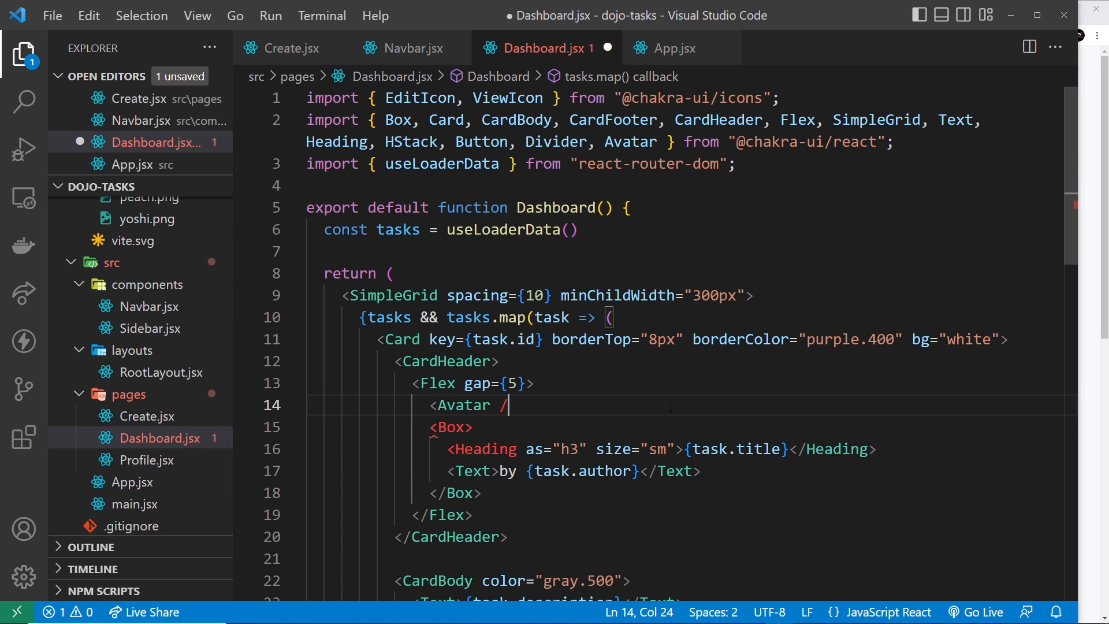
{"action": "double_click", "coordinate": [487, 448]}
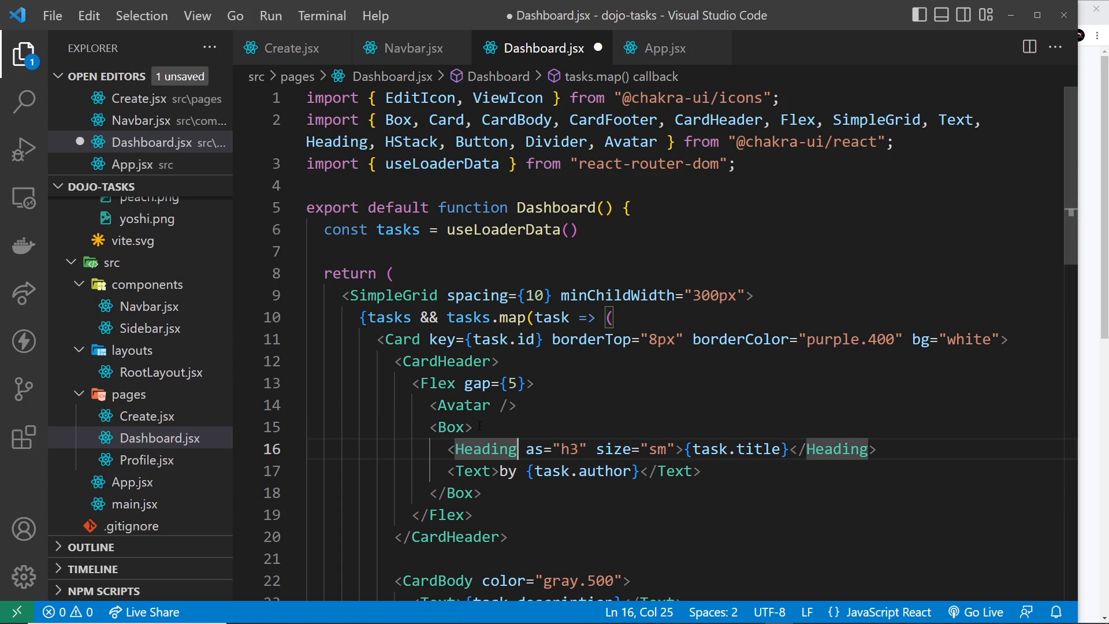
{"action": "type", "text": "src"}
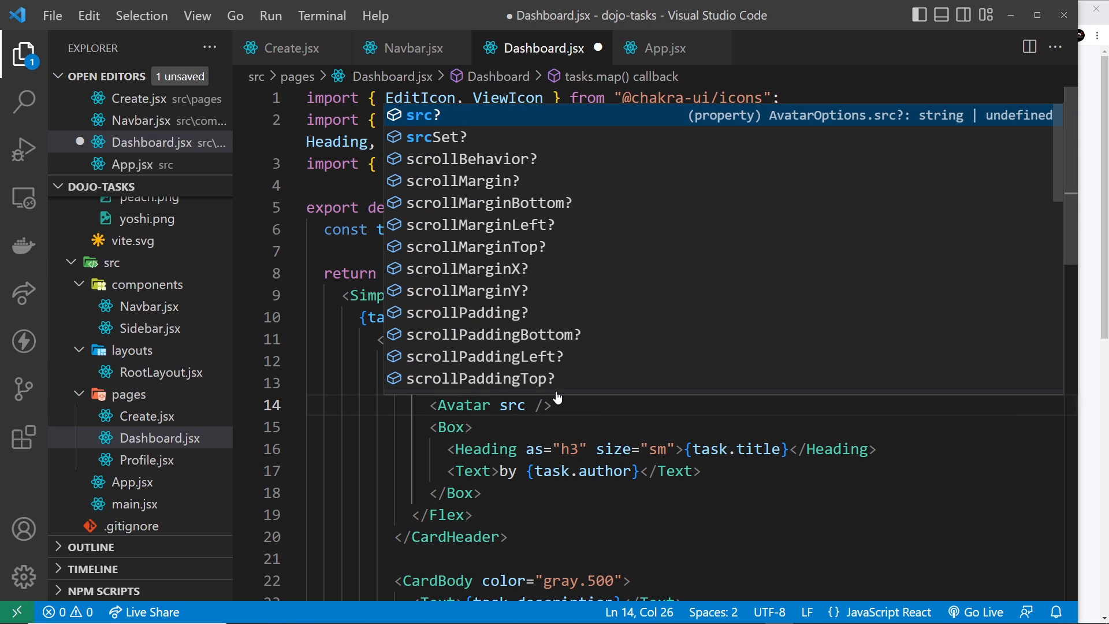
{"action": "type", "text": "={"}
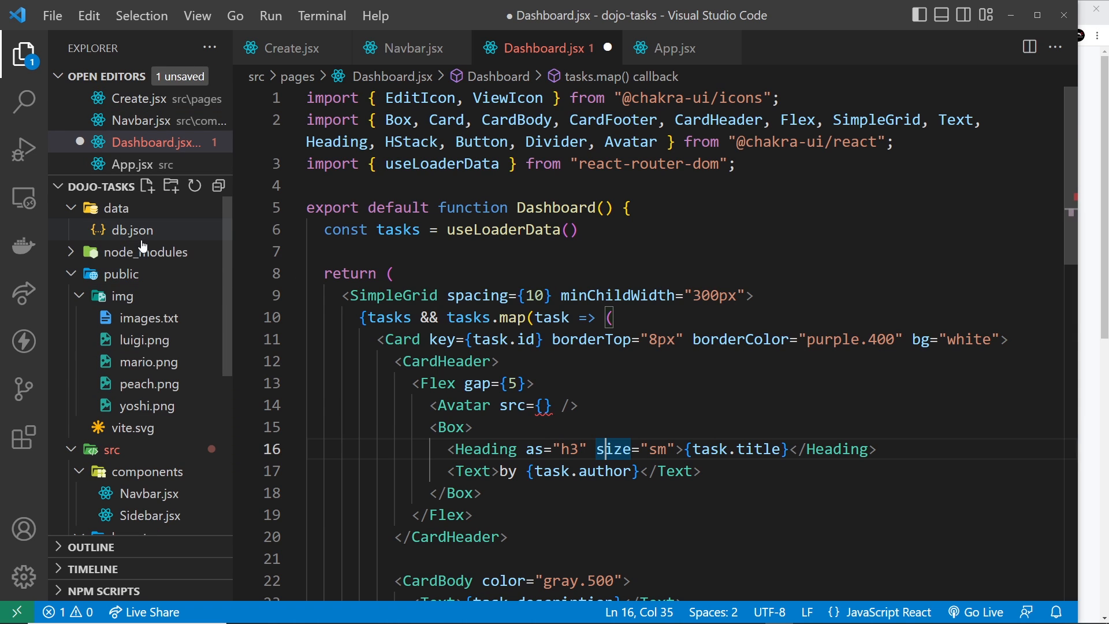
Check the Mario image path in db.json's task img field, then return to Dashboard.jsx
{"action": "left_click", "coordinate": [132, 230]}
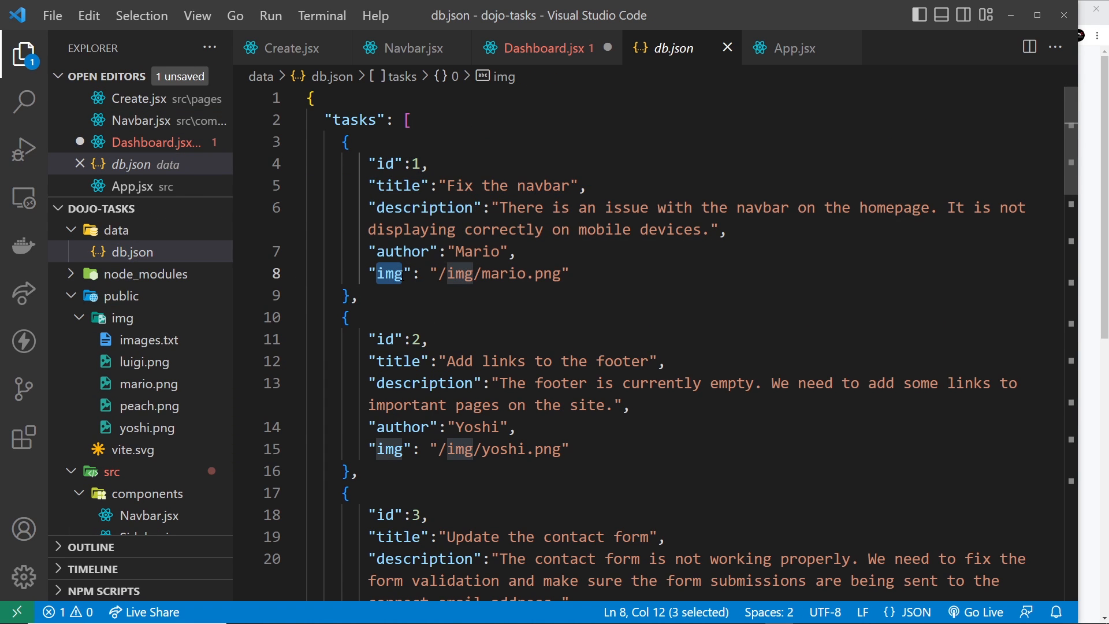
{"action": "left_click_drag", "start_coordinate": [413, 274], "coordinate": [573, 274]}
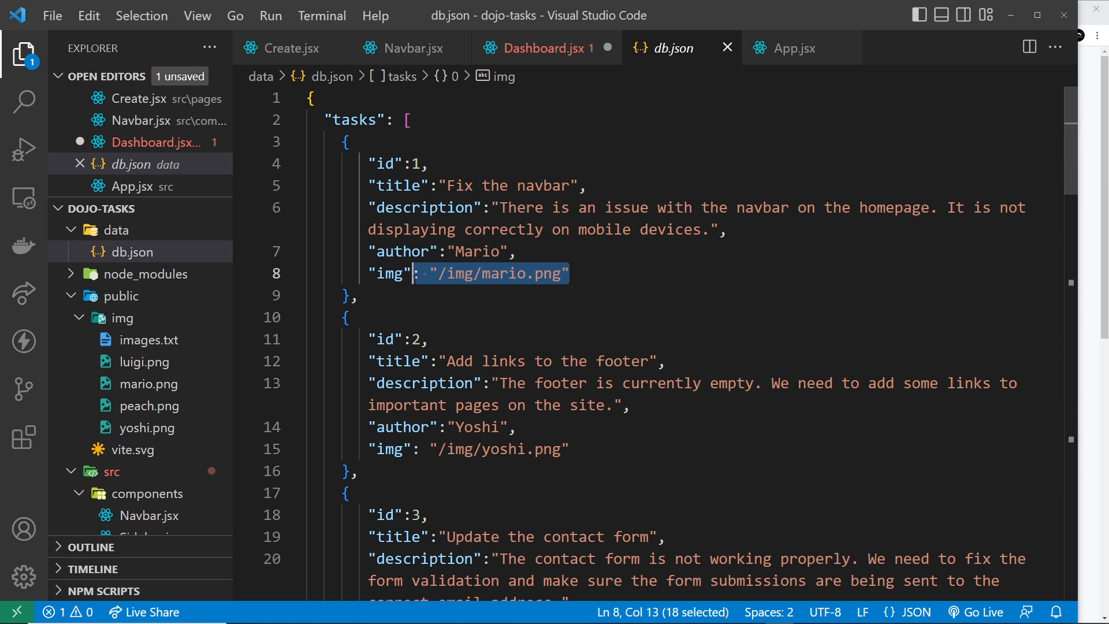
{"action": "left_click", "coordinate": [545, 48]}
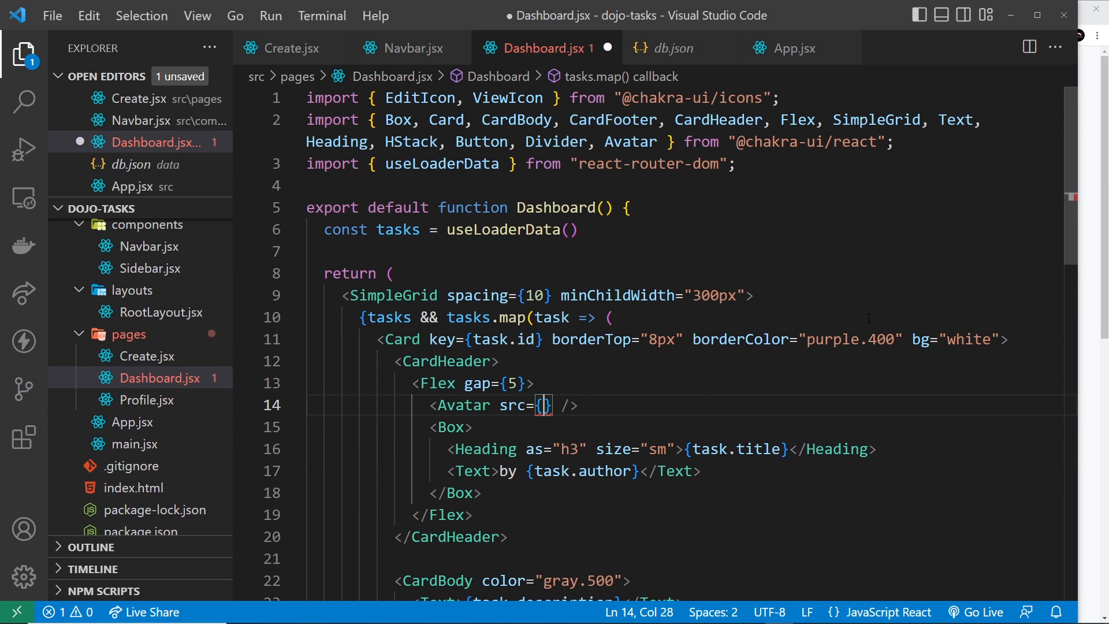
Set the task-card Avatar src to {task.img} and preview public/img/peach.png
{"action": "type", "text": "task.img"}
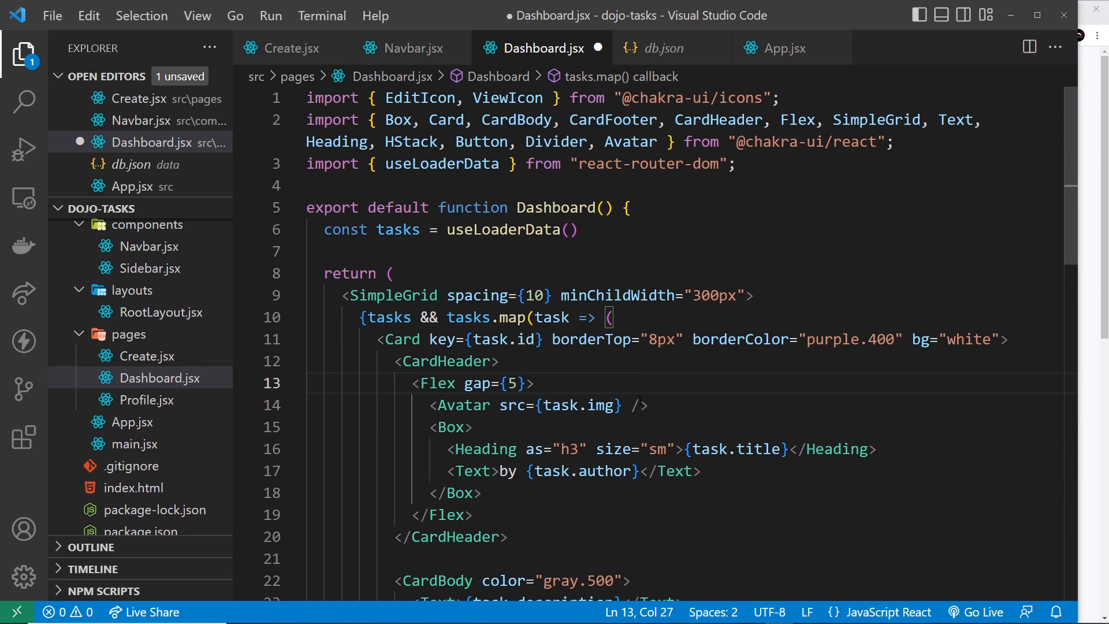
{"action": "left_click_drag", "start_coordinate": [439, 405], "coordinate": [587, 405]}
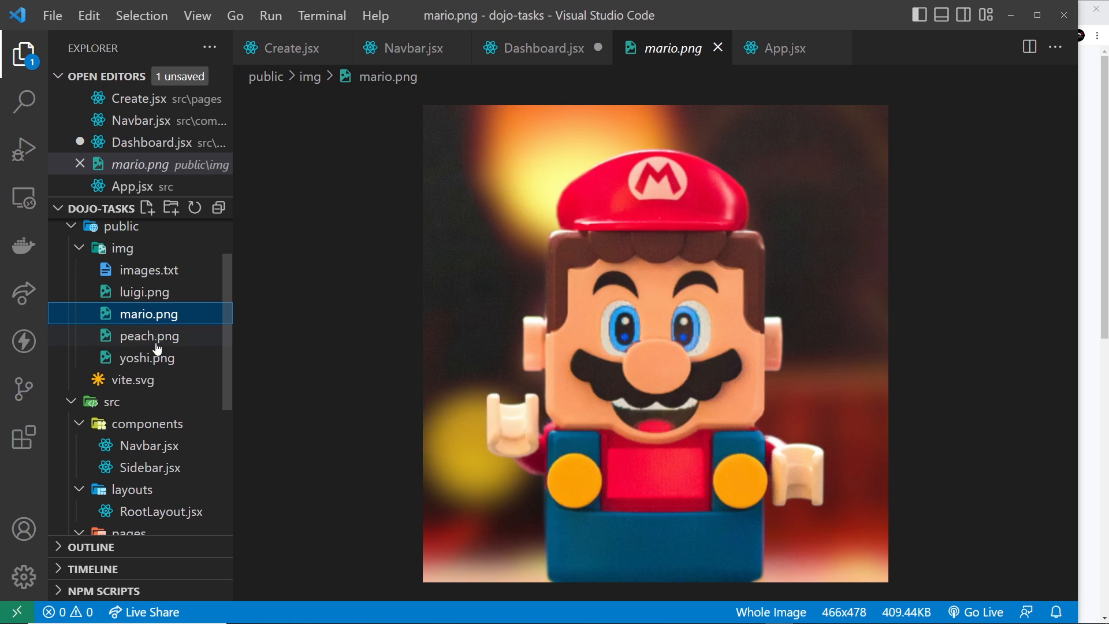
{"action": "left_click", "coordinate": [149, 335]}
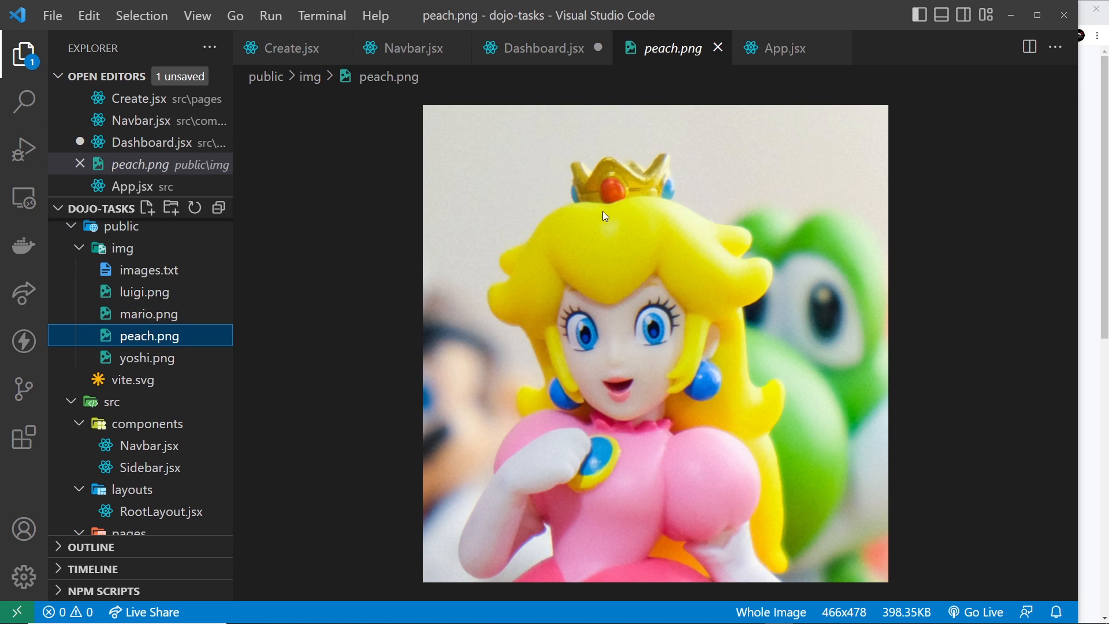
{"action": "mouse_move", "coordinate": [704, 144]}
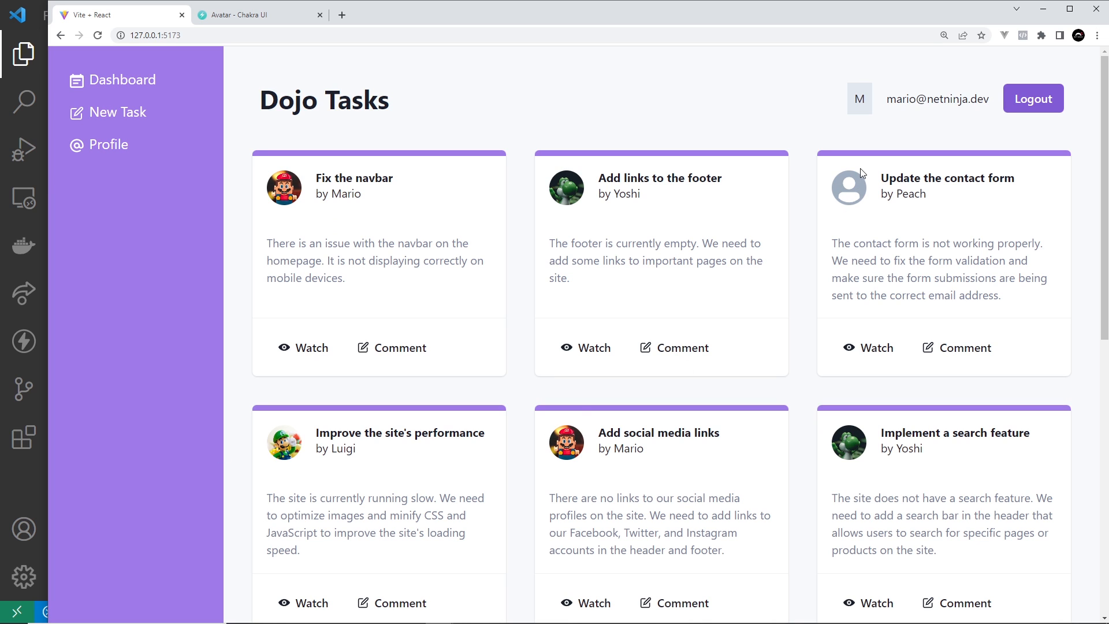
{"action": "mouse_move", "coordinate": [869, 185]}
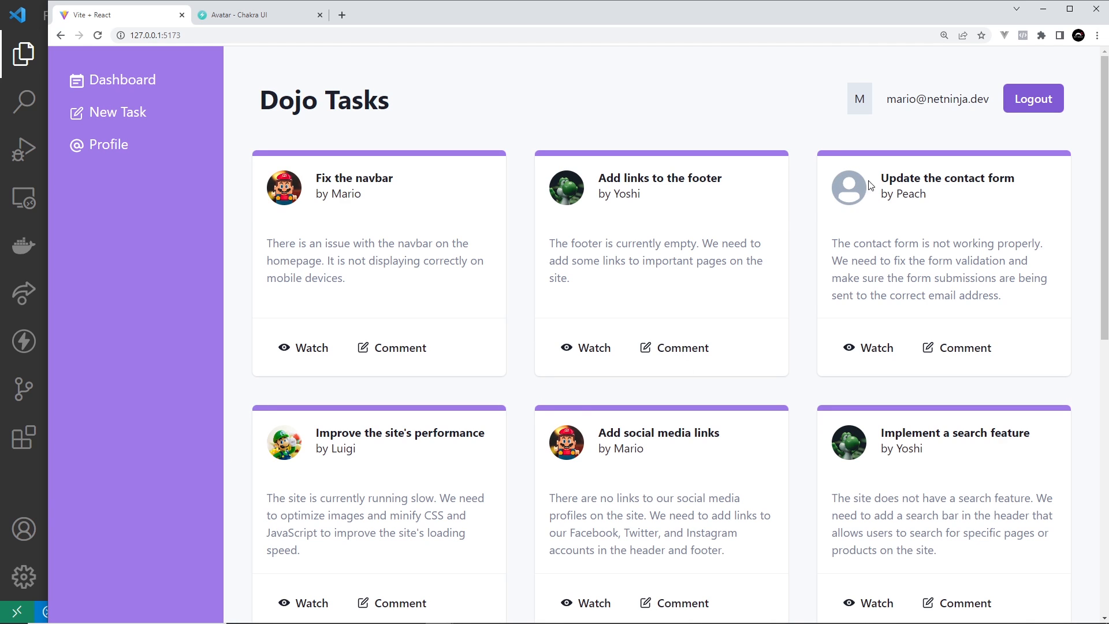
{"action": "mouse_move", "coordinate": [837, 183]}
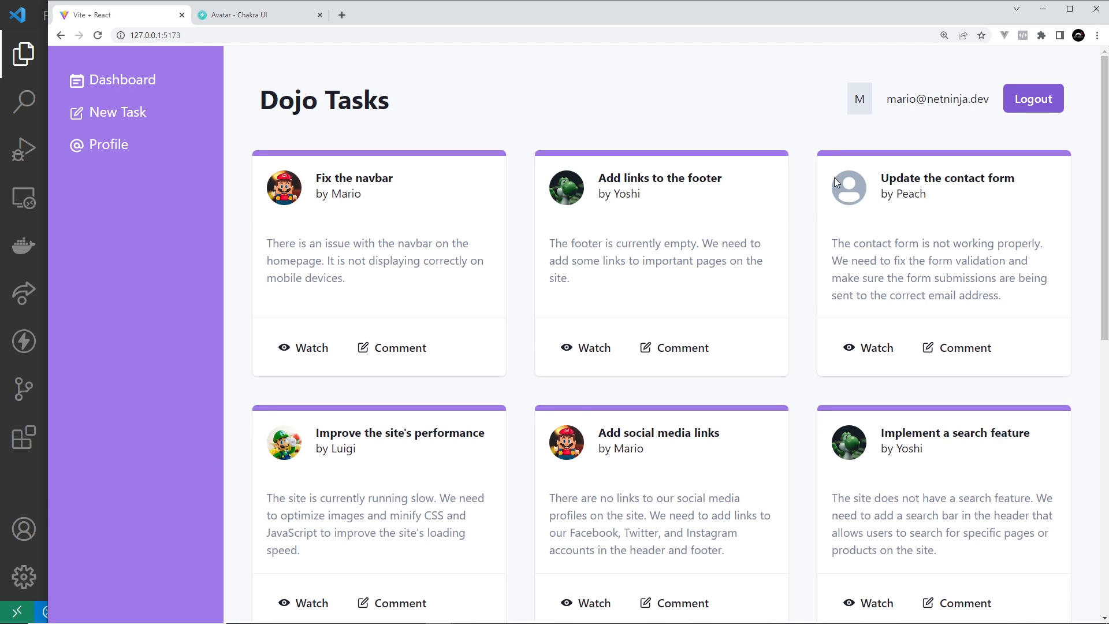
{"action": "mouse_move", "coordinate": [21, 484]}
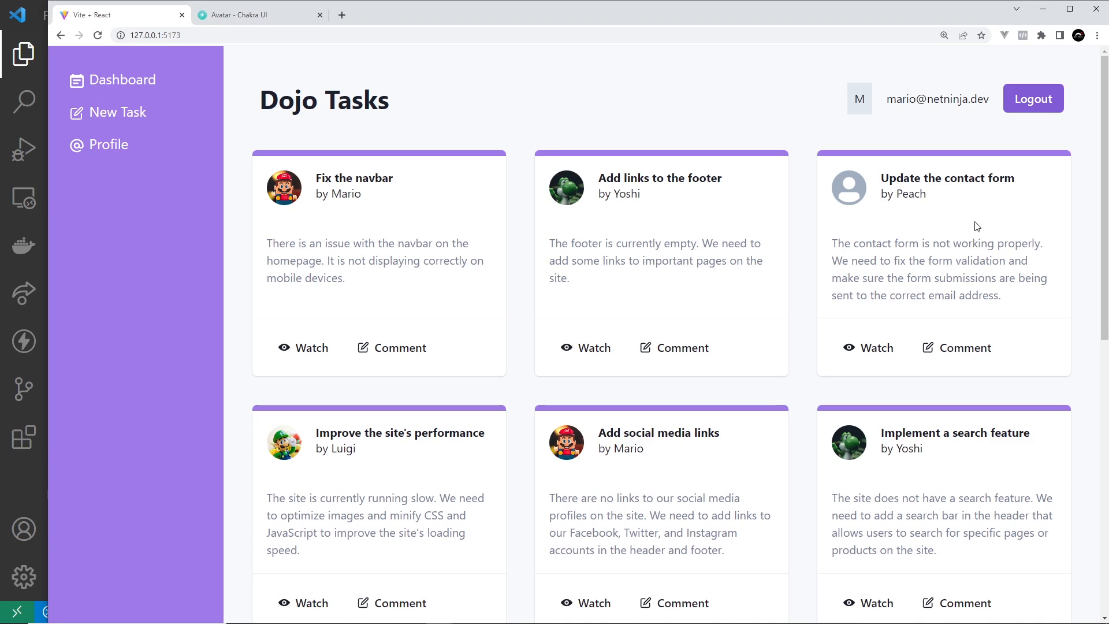
{"action": "mouse_move", "coordinate": [23, 480]}
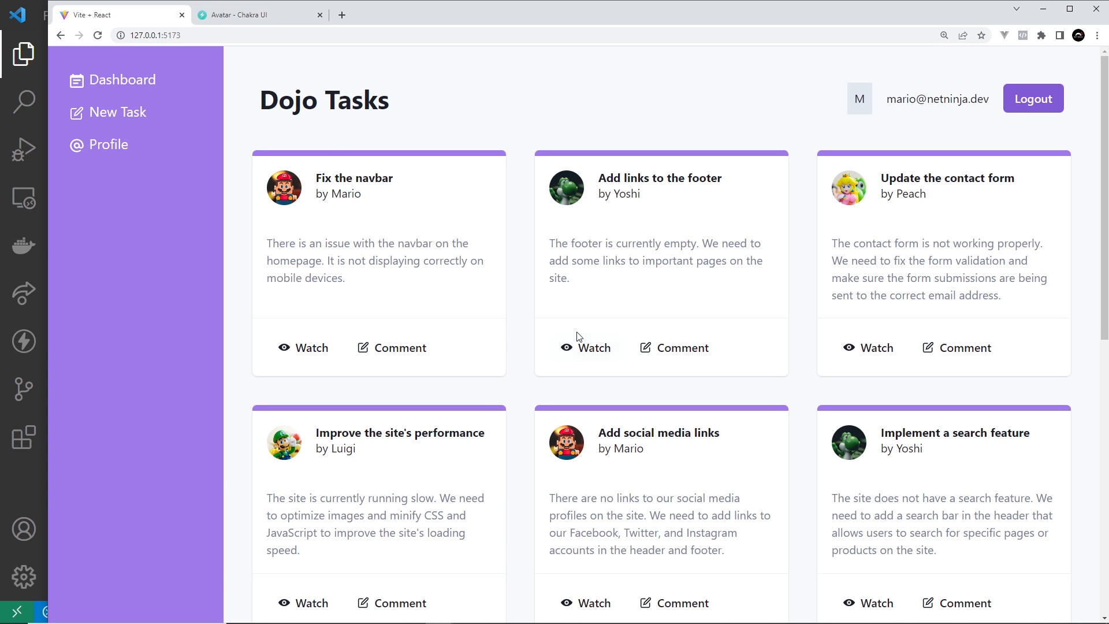
{"action": "mouse_move", "coordinate": [755, 173]}
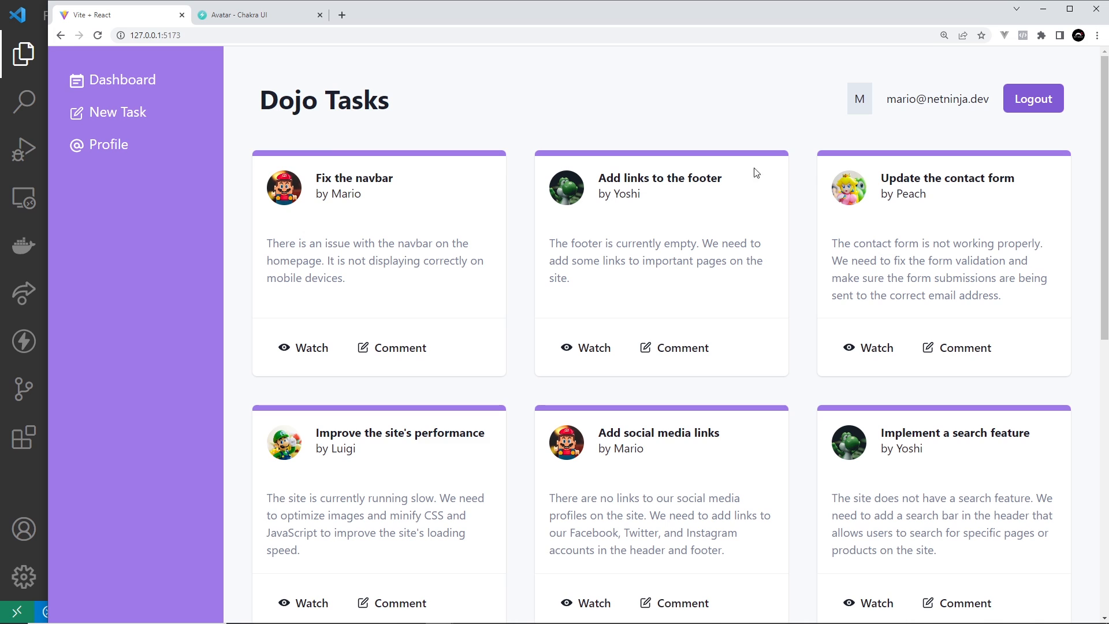
{"action": "mouse_move", "coordinate": [916, 165]}
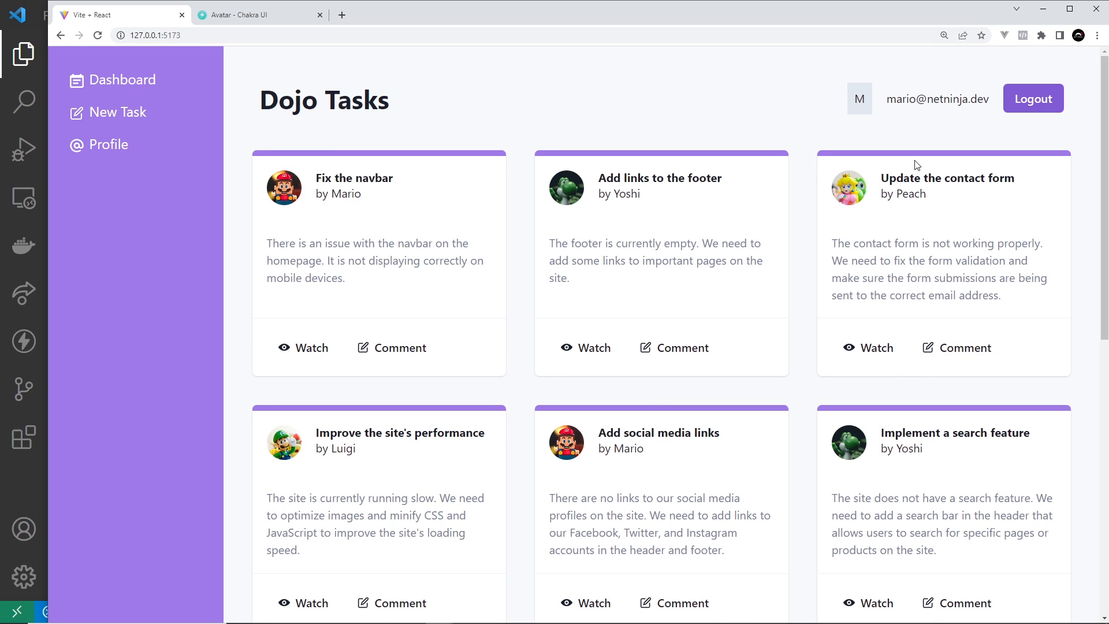
{"action": "mouse_move", "coordinate": [875, 119]}
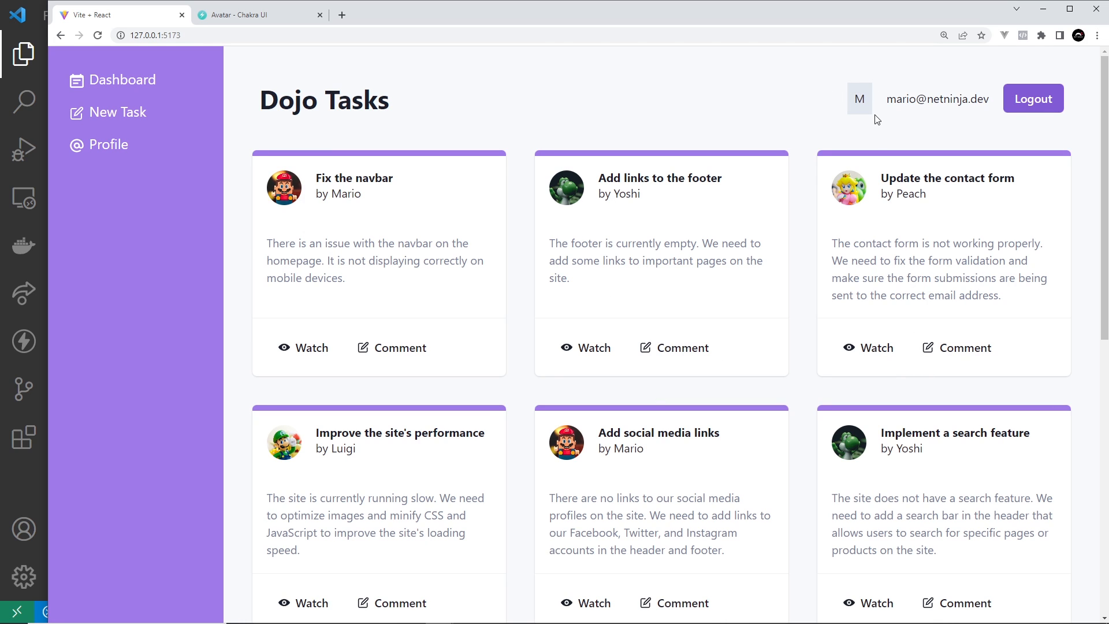
{"action": "mouse_move", "coordinate": [883, 128]}
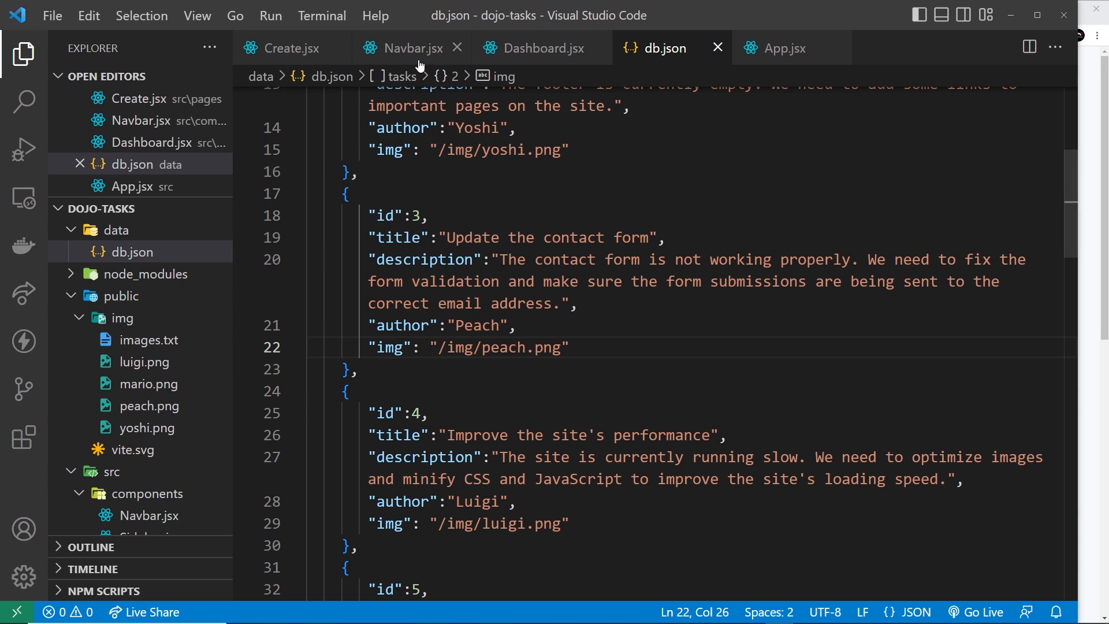
Replace the navbar M Box in Navbar.jsx with <Avatar src="/img/mari.png" />
{"action": "left_click", "coordinate": [409, 47]}
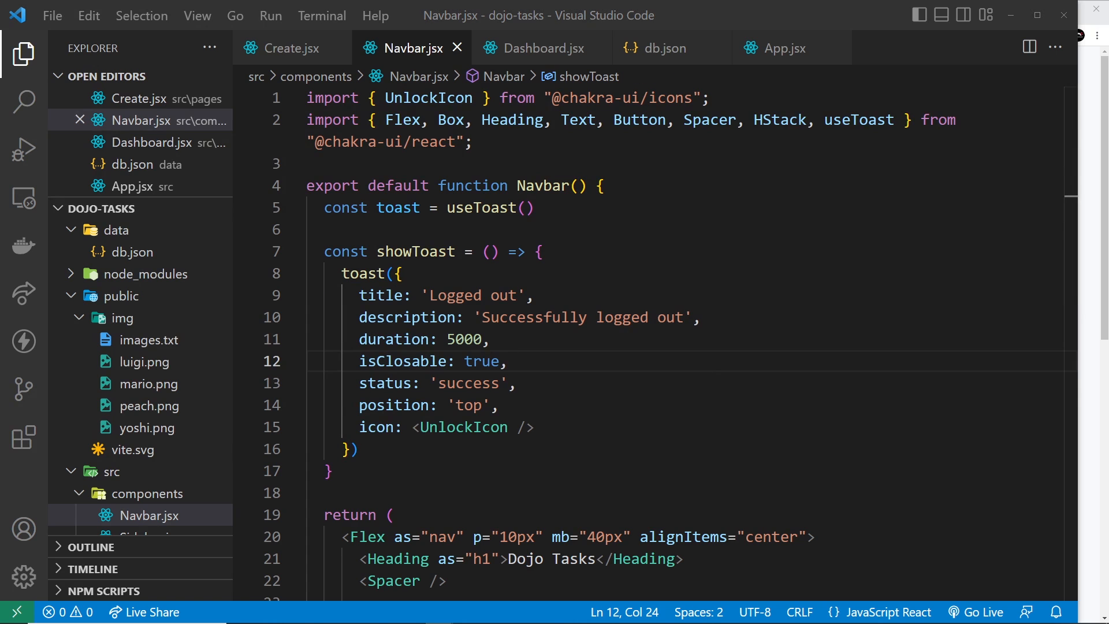
{"action": "scroll", "scroll_direction": "down", "scroll_amount": 3}
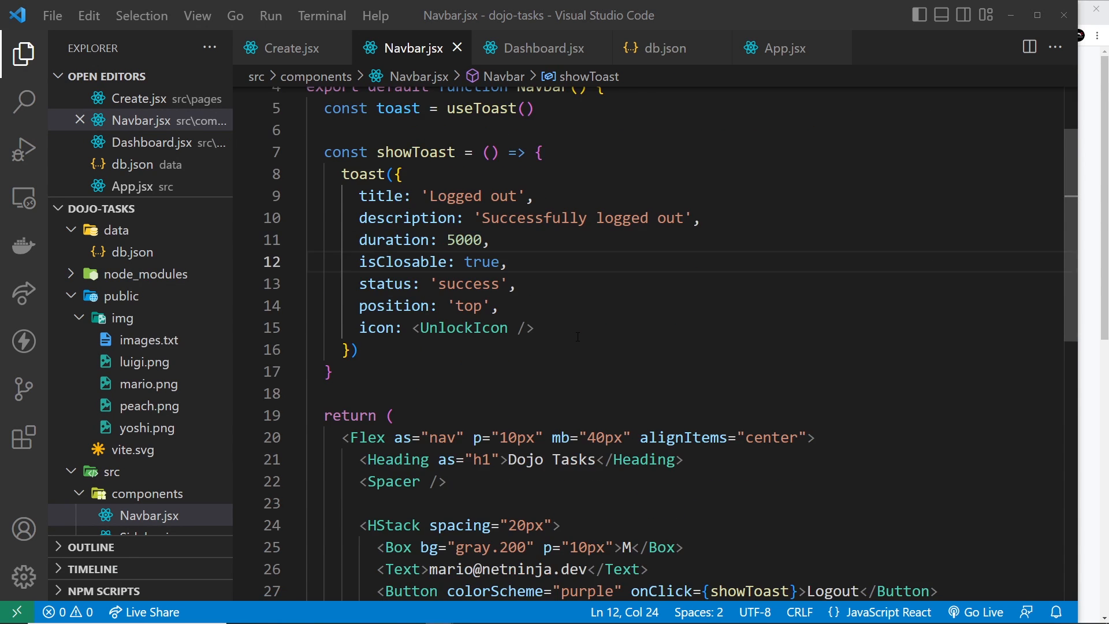
{"action": "scroll", "scroll_direction": "down", "scroll_amount": 3}
{"action": "type", "text": "<"}
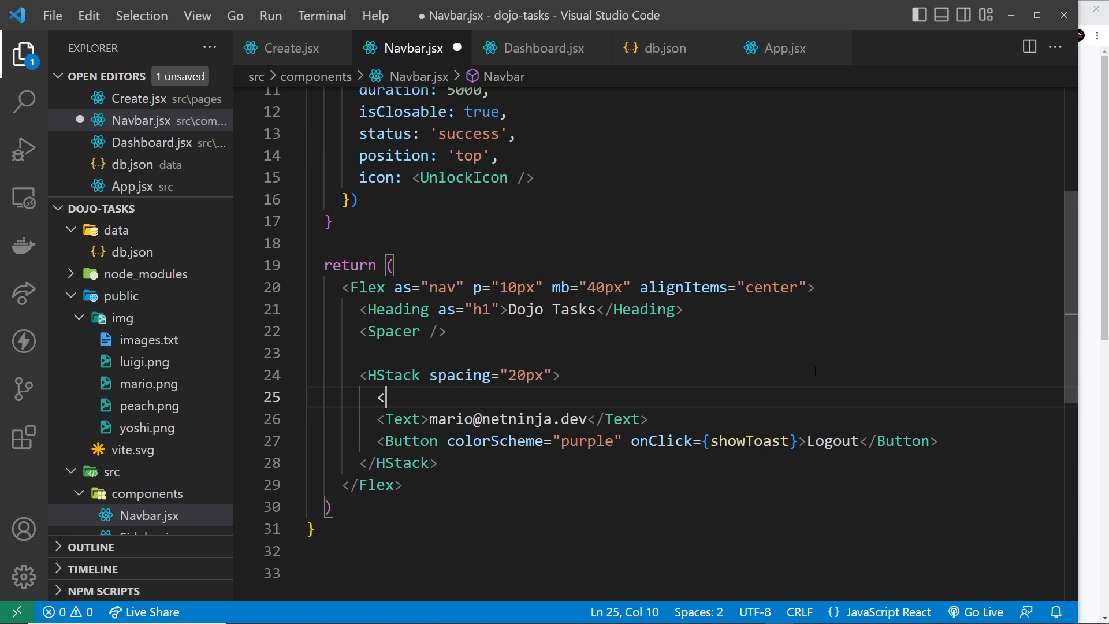
{"action": "type", "text": "Avatar />"}
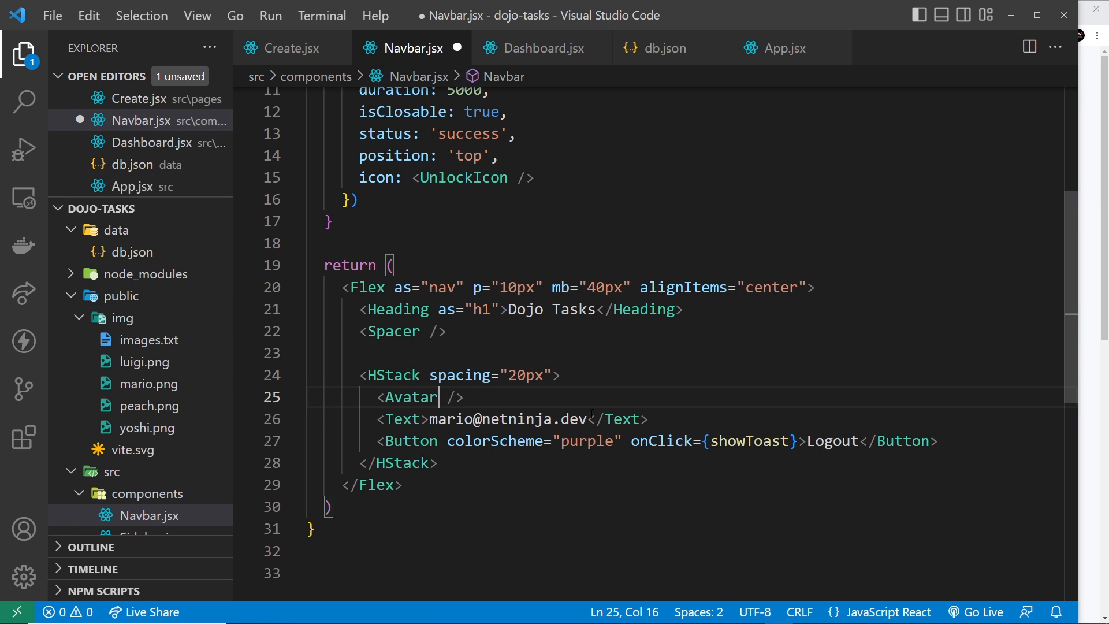
{"action": "type", "text": "src="}
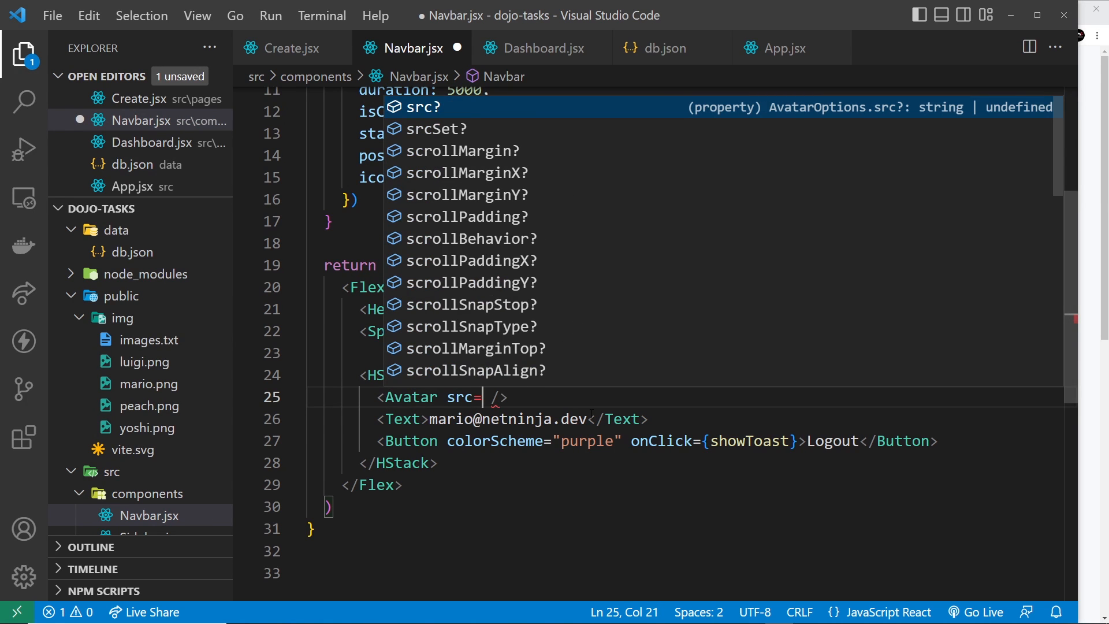
{"action": "type", "text": "\"/img/ma"}
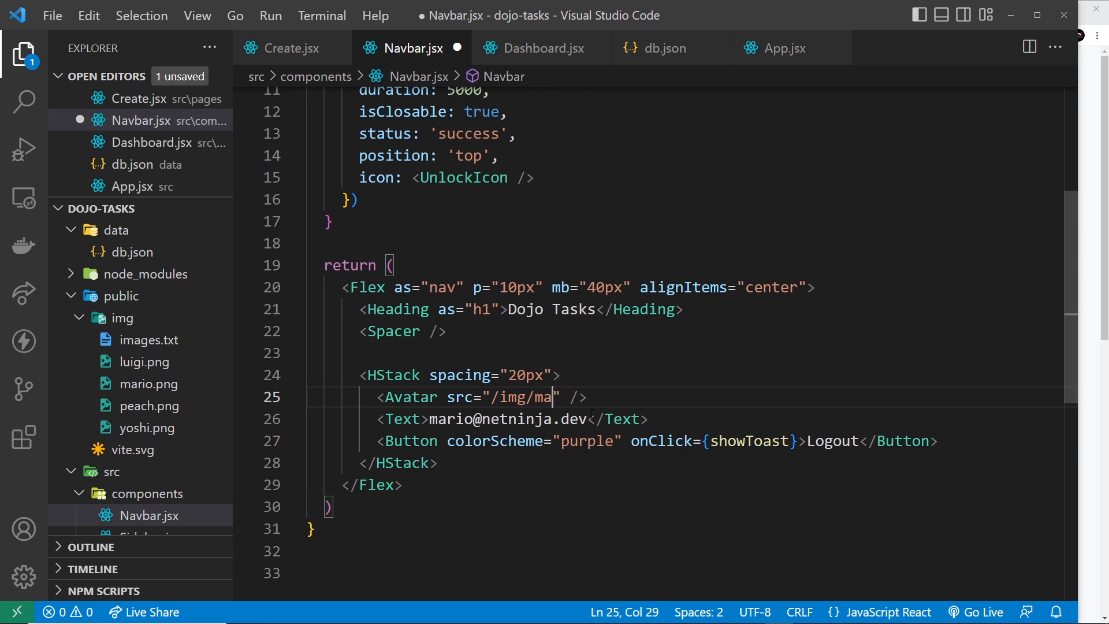
{"action": "type", "text": "rio."}
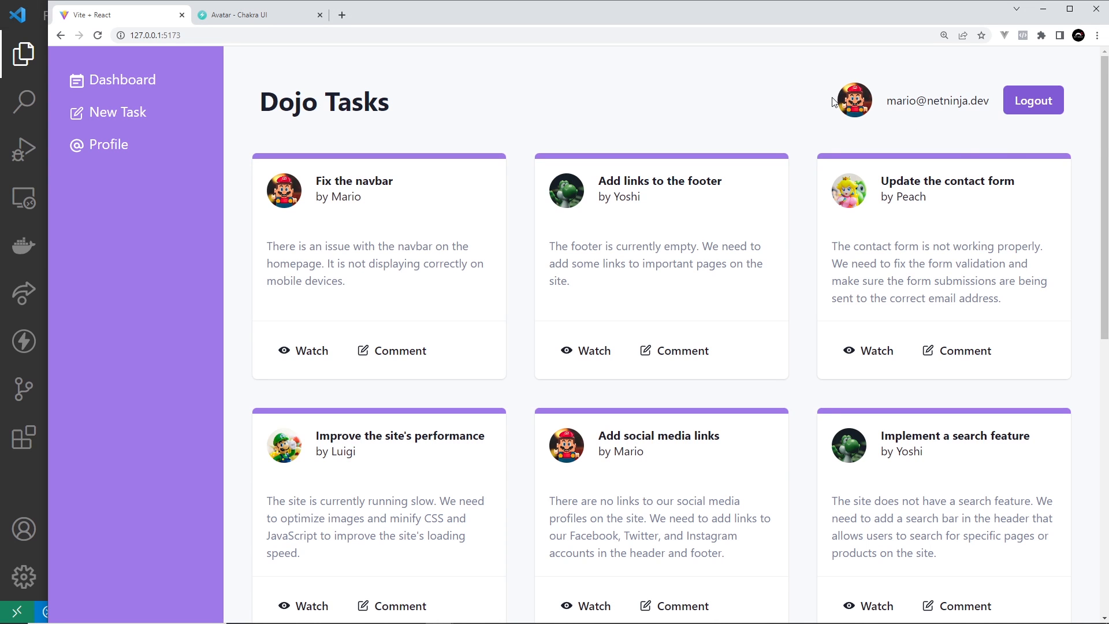
{"action": "mouse_move", "coordinate": [44, 508]}
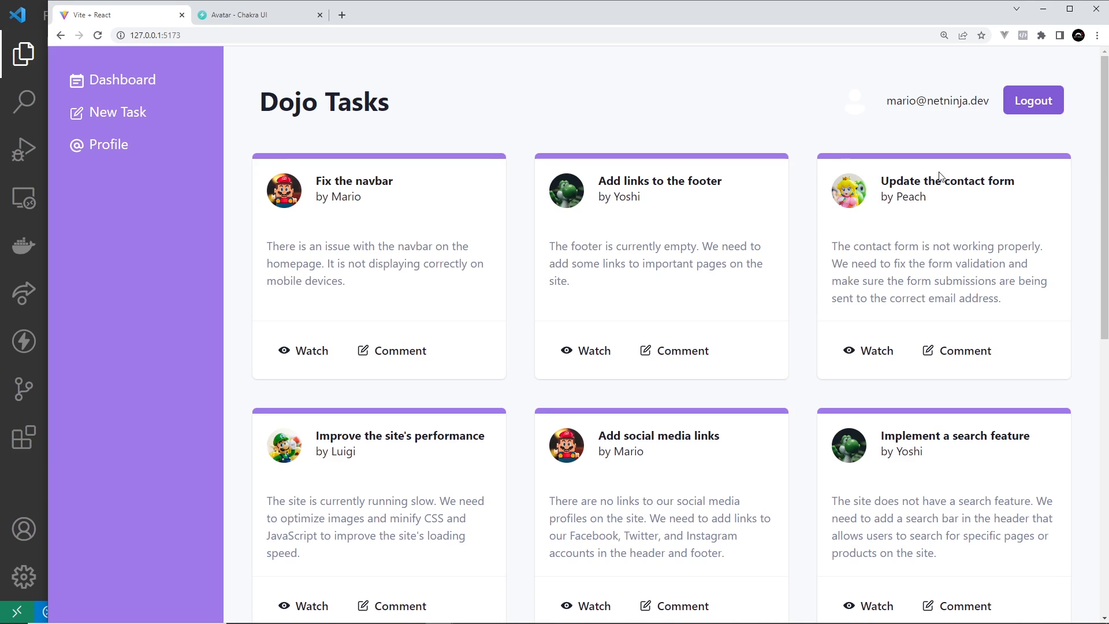
{"action": "mouse_move", "coordinate": [864, 93]}
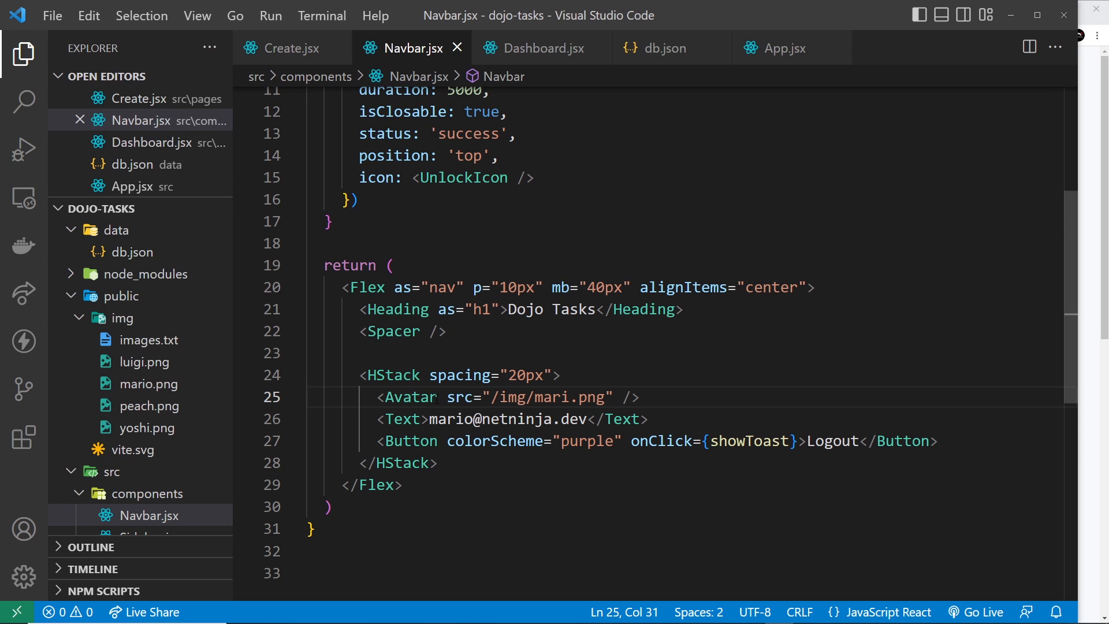
Add name="mario" and bg="purple" to the navbar Avatar, then delete those attributes again
{"action": "double_click", "coordinate": [459, 397]}
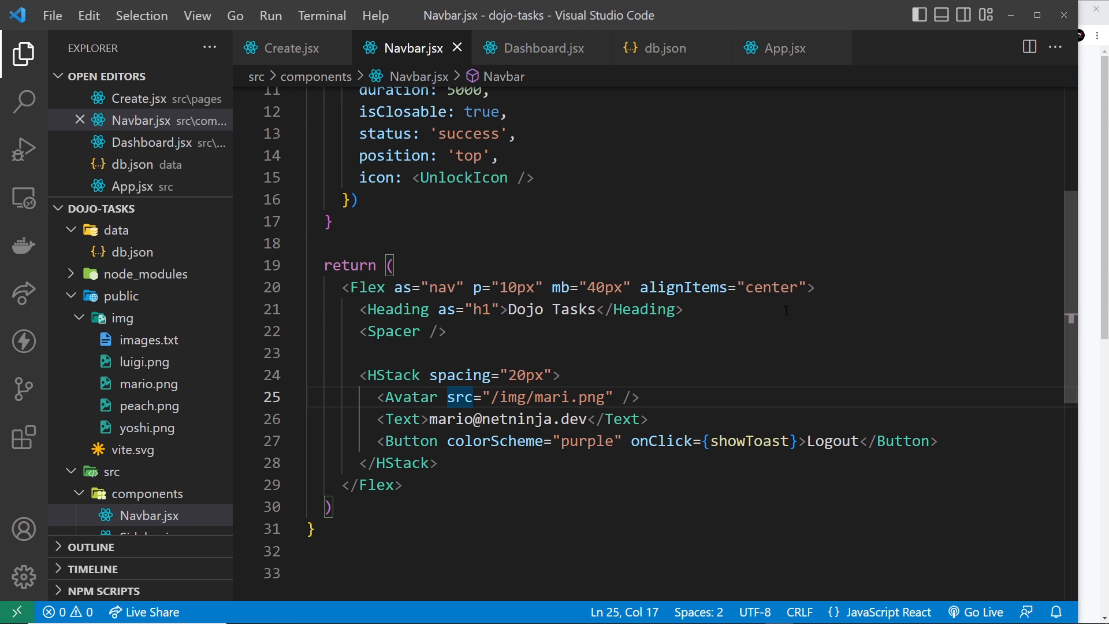
{"action": "type", "text": "name="}
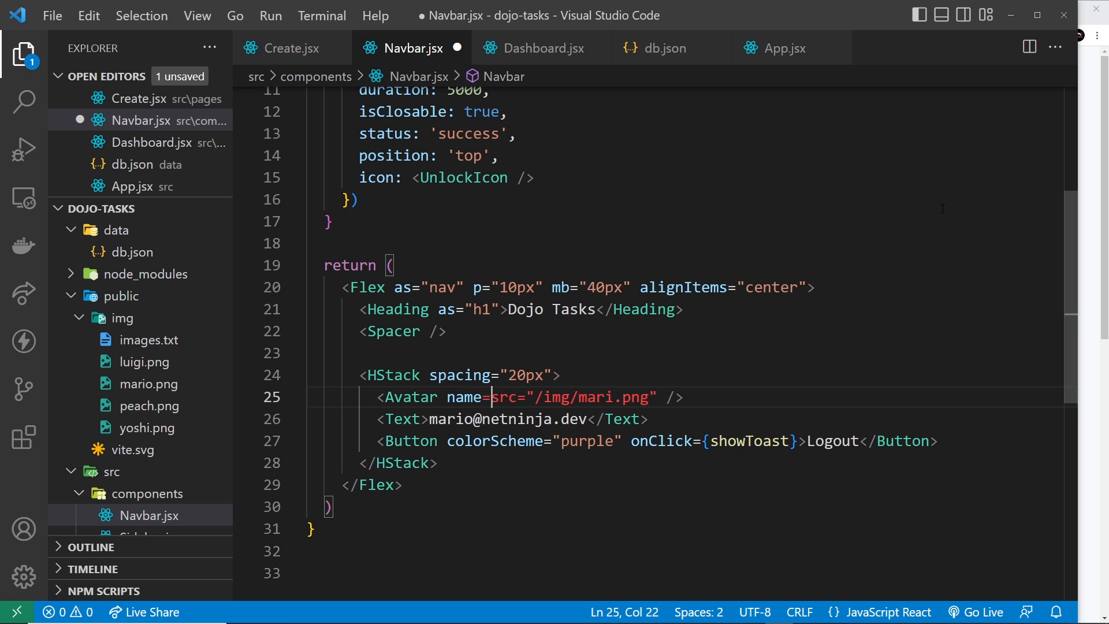
{"action": "type", "text": "\"\""}
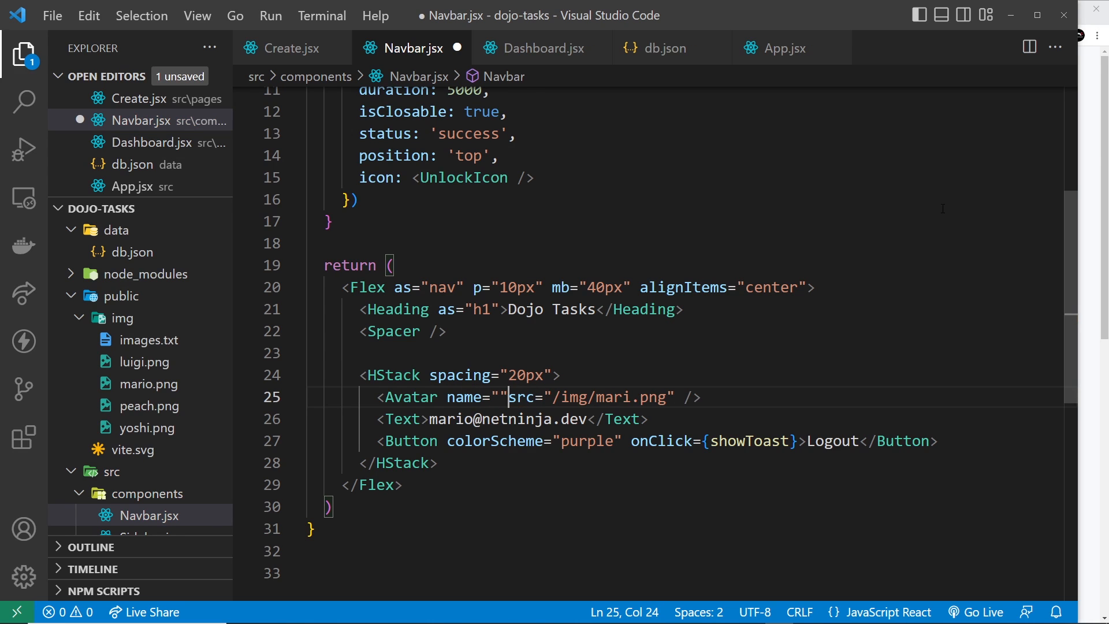
{"action": "type", "text": "mario"}
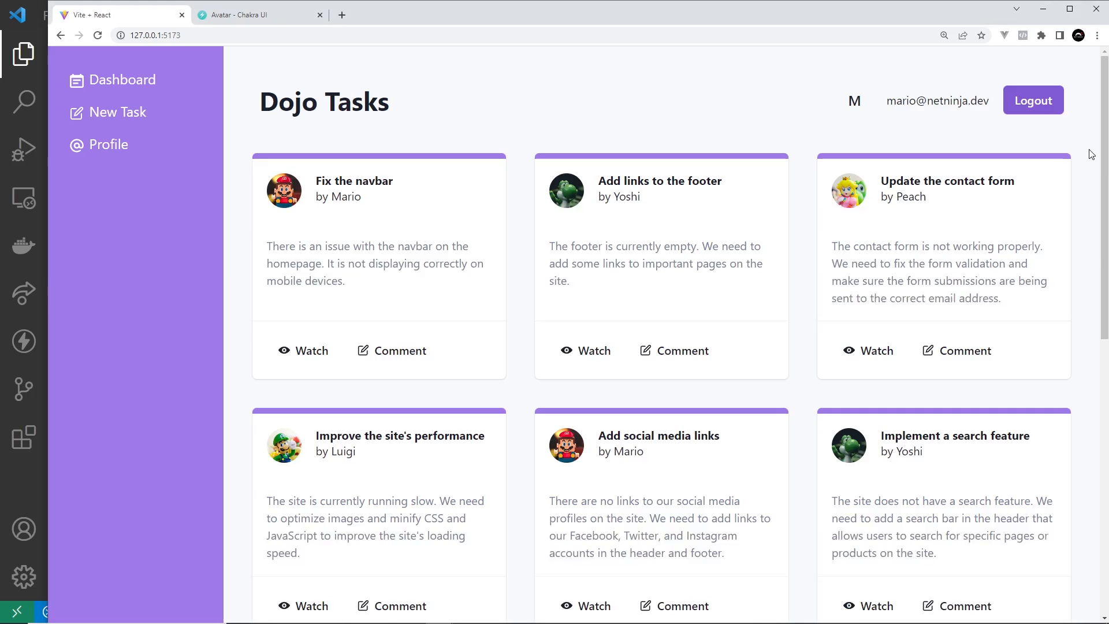
{"action": "mouse_move", "coordinate": [870, 118]}
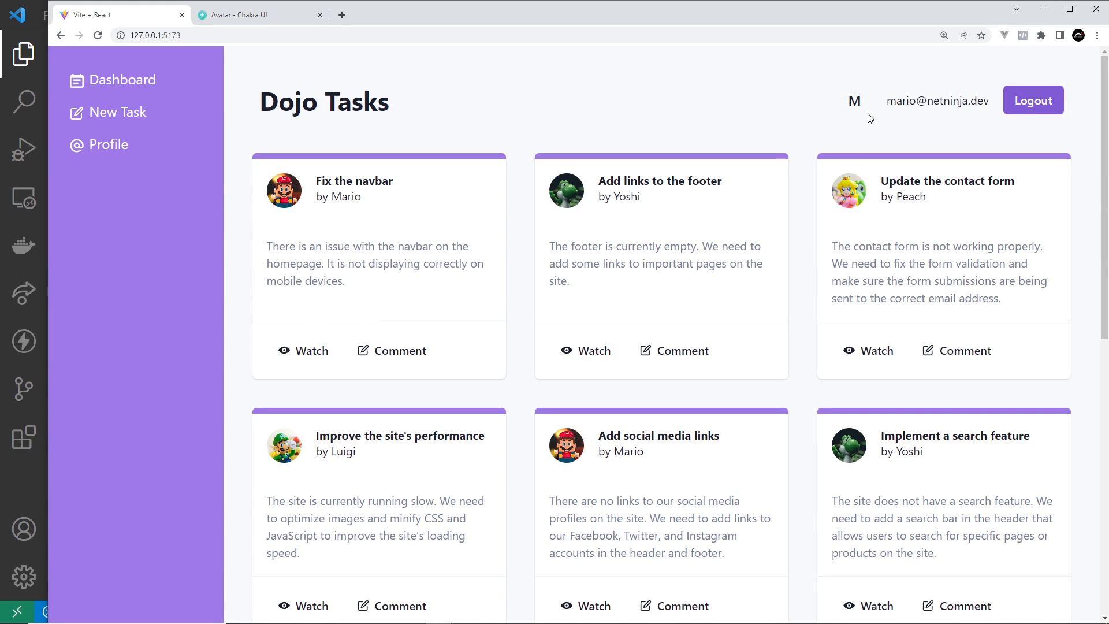
{"action": "mouse_move", "coordinate": [849, 85]}
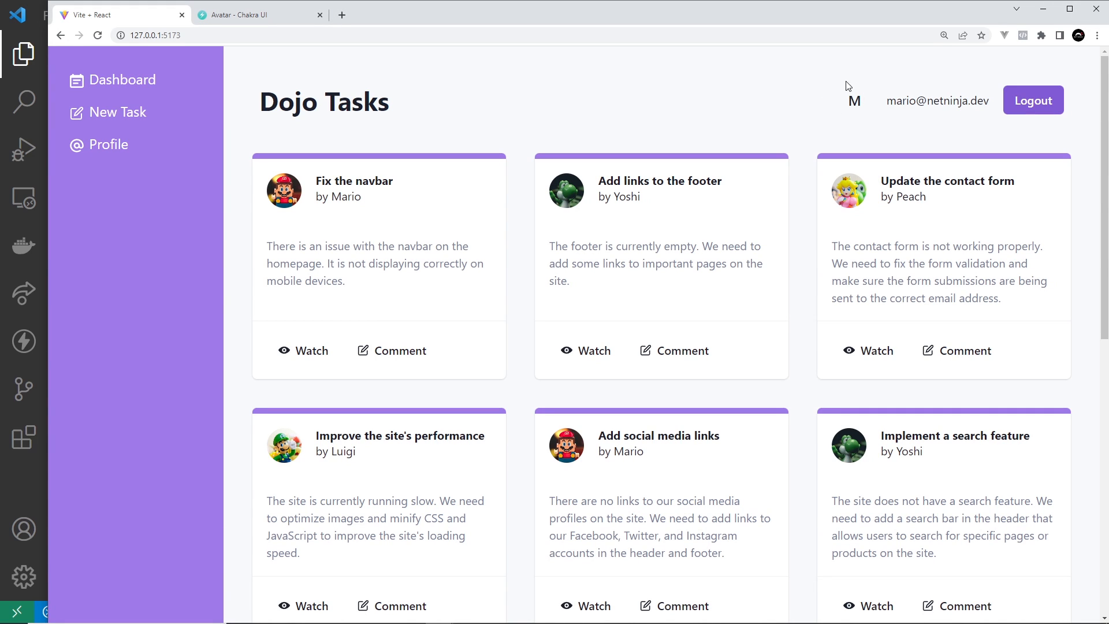
{"action": "mouse_move", "coordinate": [840, 108]}
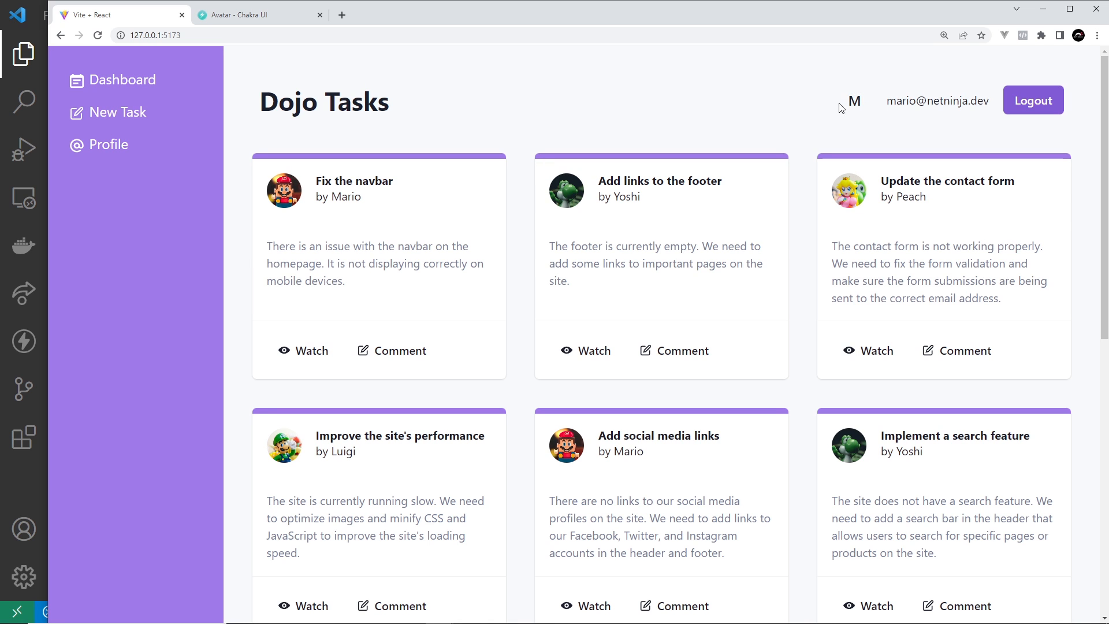
{"action": "mouse_move", "coordinate": [540, 85]}
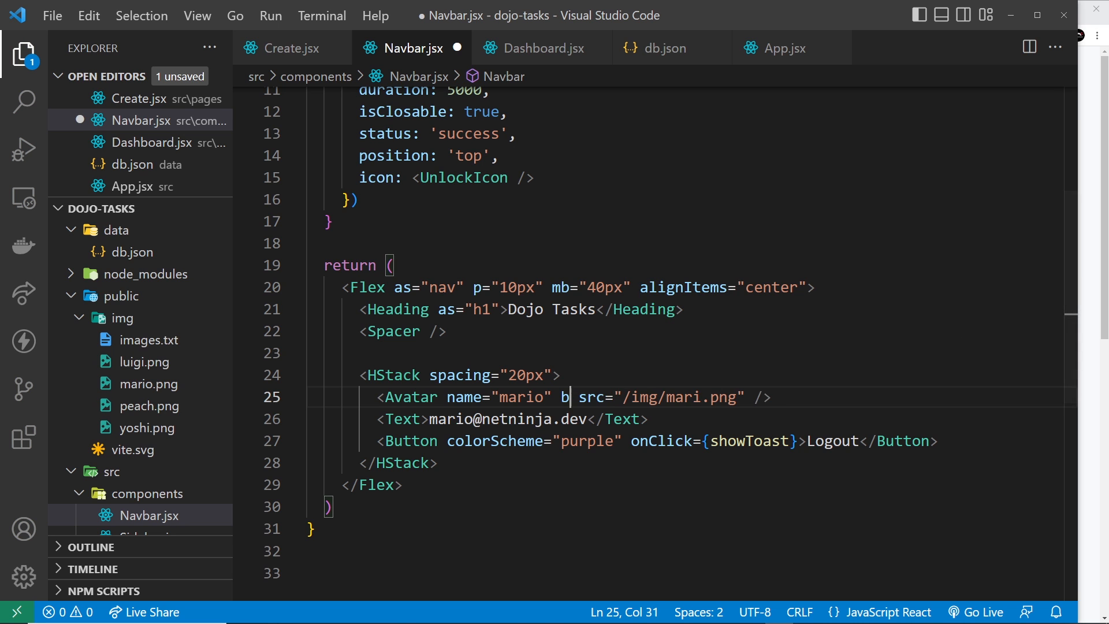
{"action": "type", "text": "g=\""}
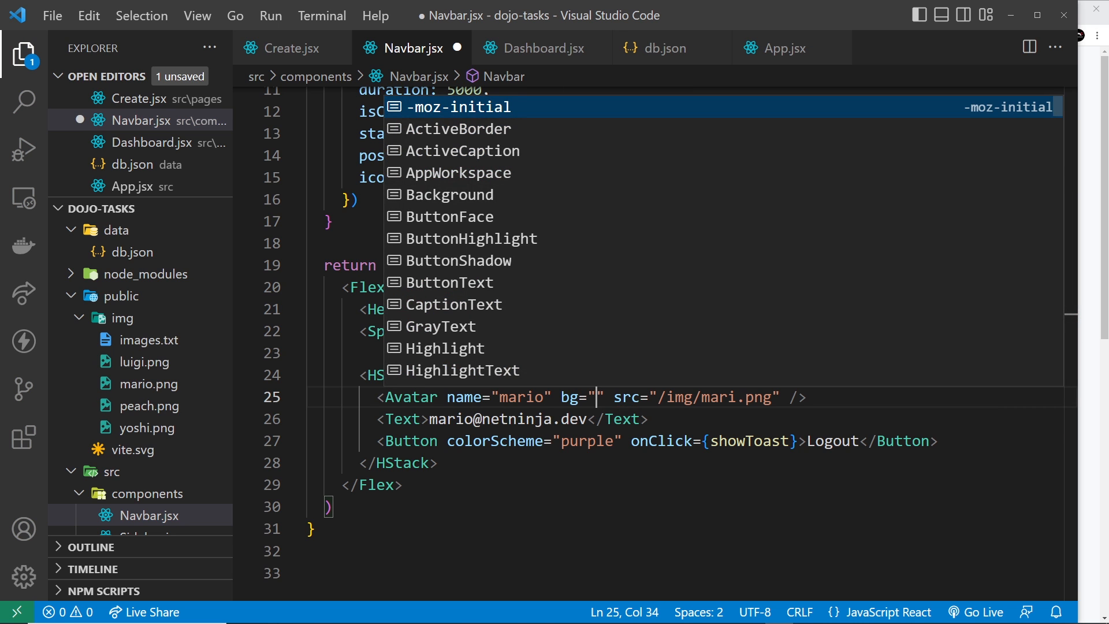
{"action": "type", "text": "purple"}
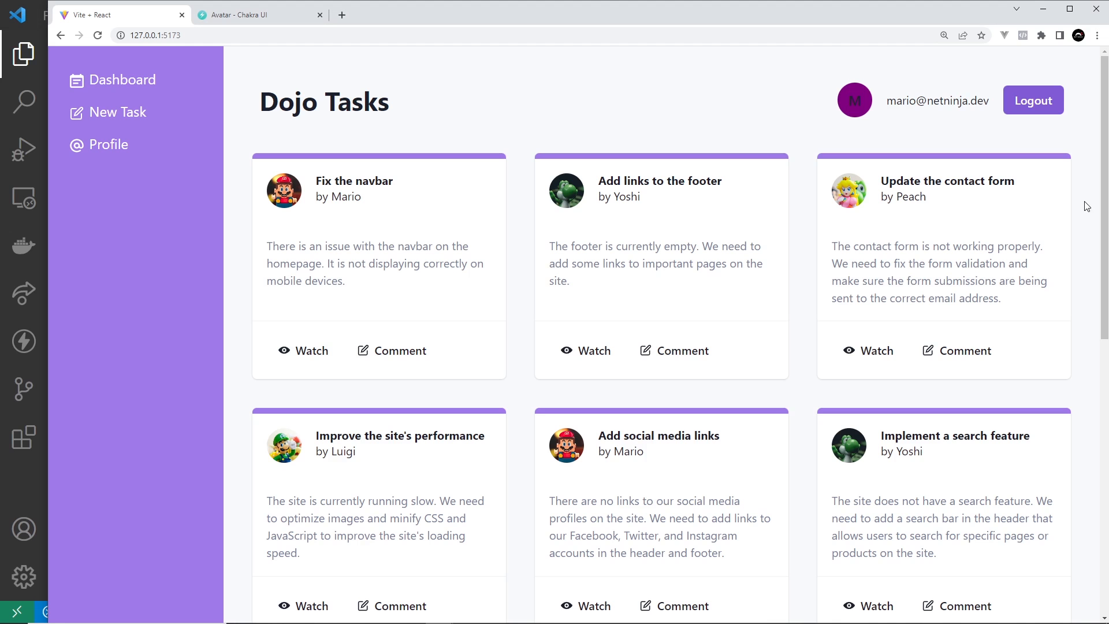
{"action": "mouse_move", "coordinate": [885, 120]}
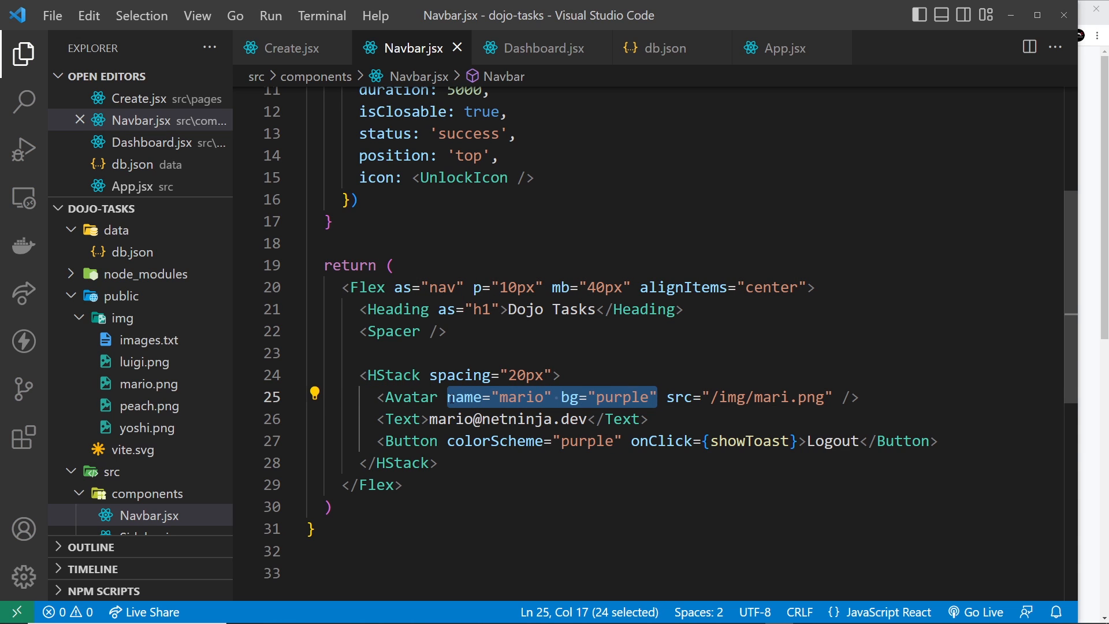
{"action": "key", "text": "Delete"}
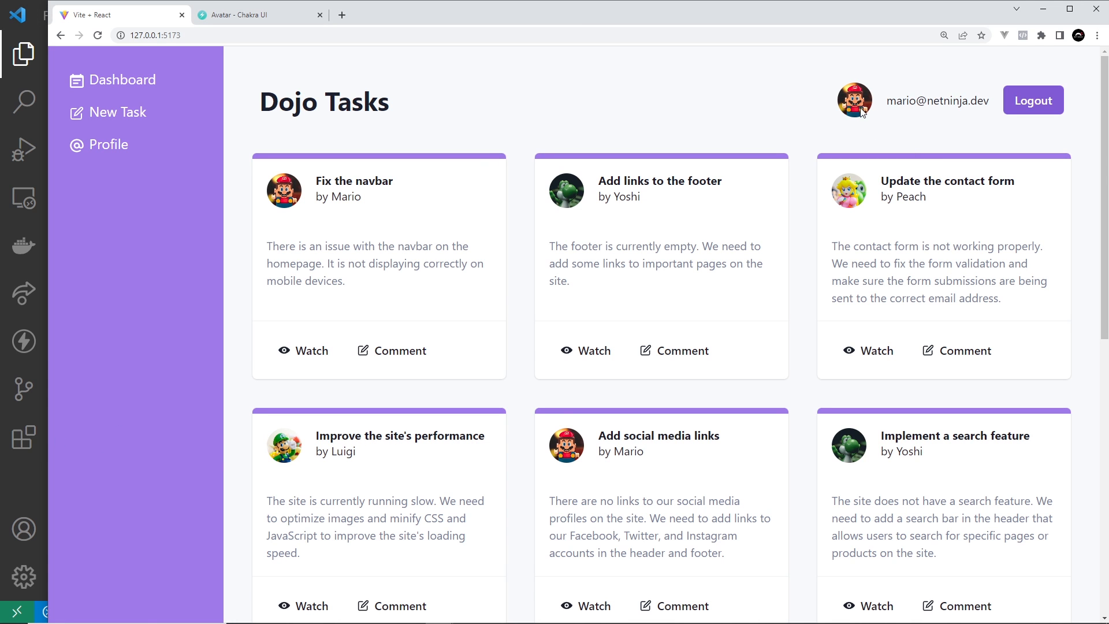
{"action": "mouse_move", "coordinate": [873, 107]}
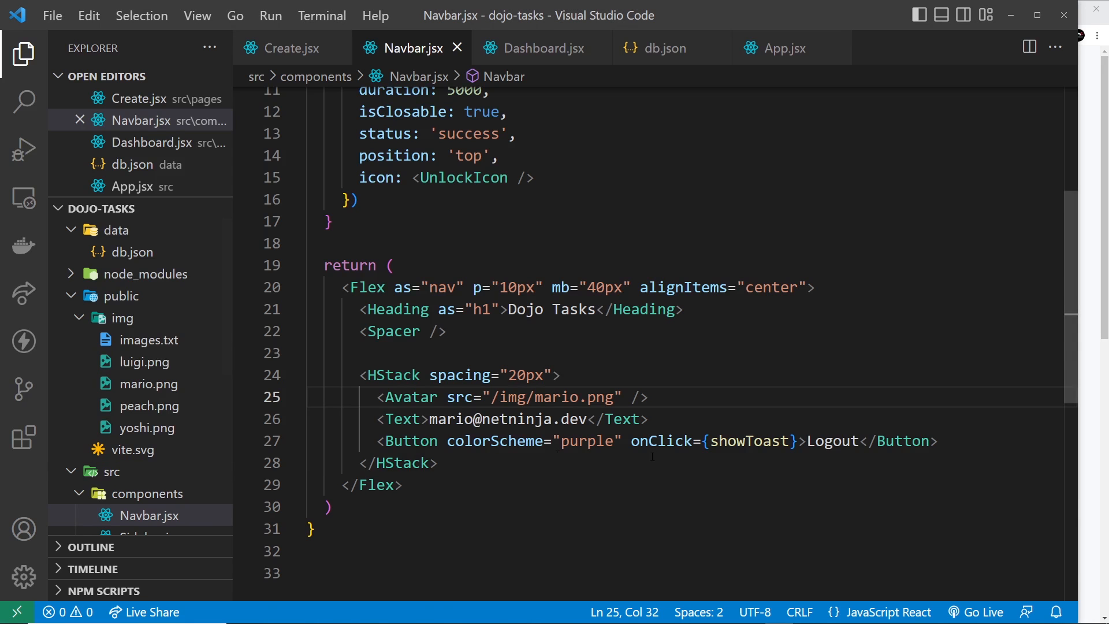
{"action": "mouse_move", "coordinate": [714, 329]}
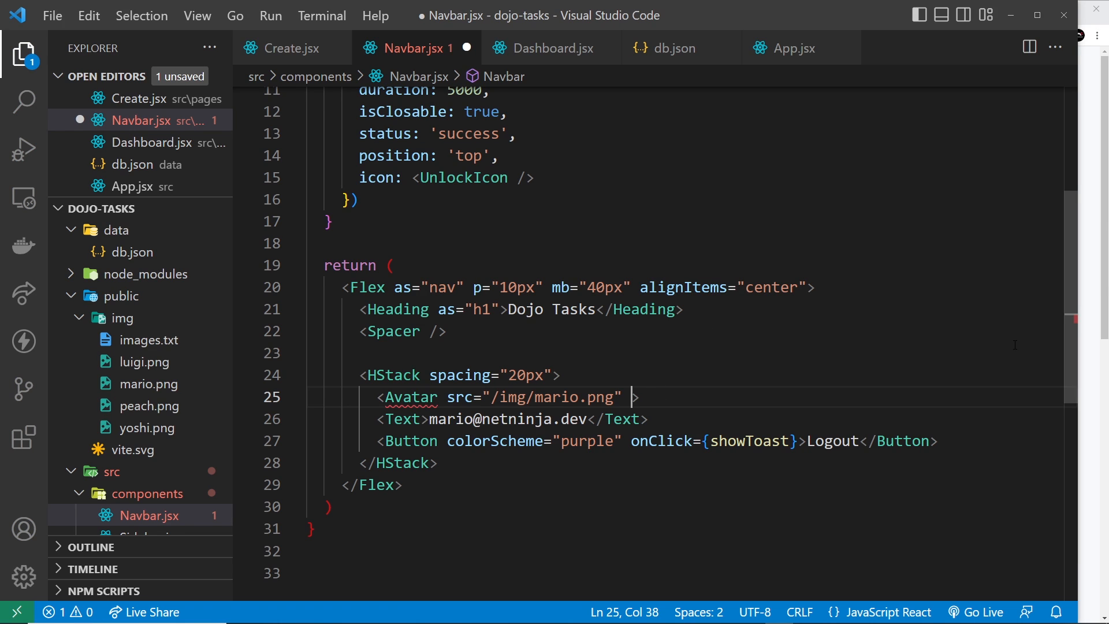
Convert the navbar Avatar into a wrapping tag containing an AvatarBadge element
{"action": "type", "text": ">"}
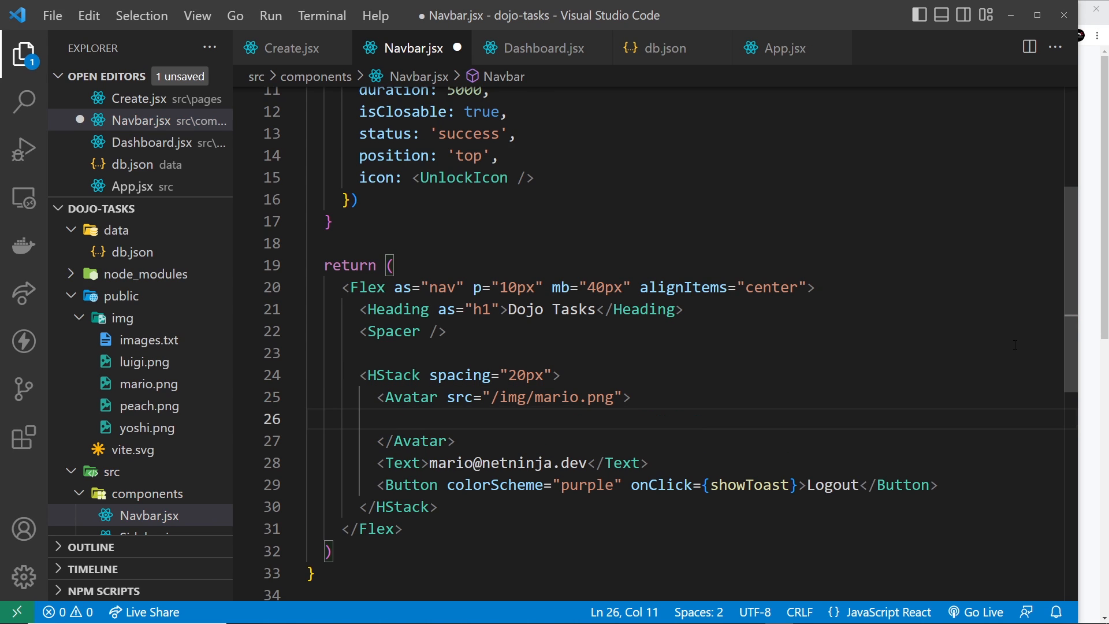
{"action": "type", "text": "<AvatarBadge>"}
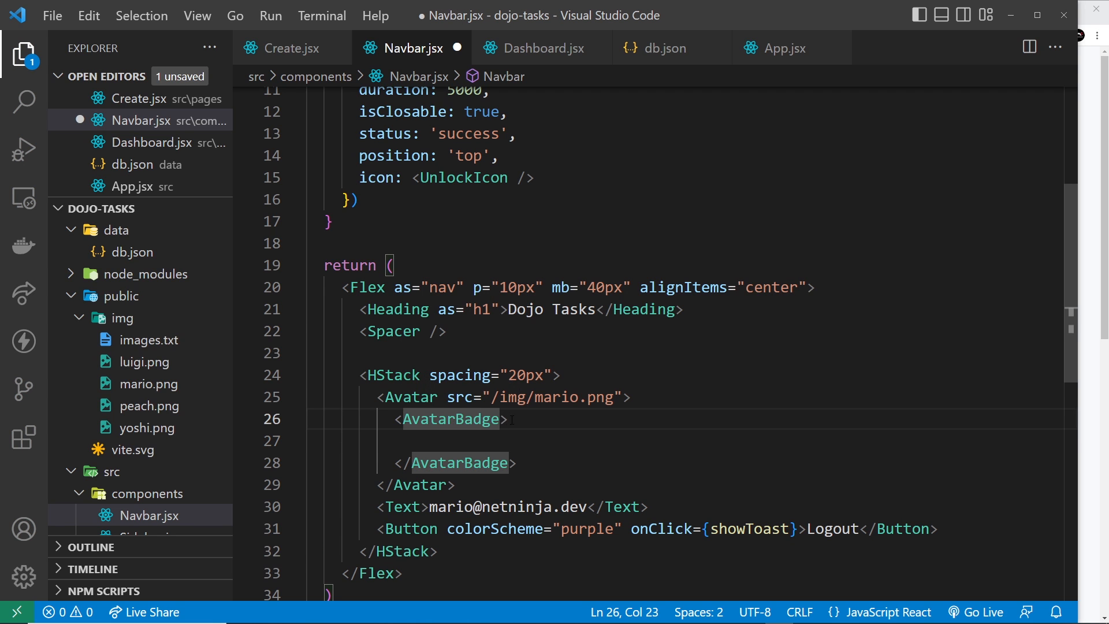
Give the AvatarBadge width="1.3em" and bg="teal.500"
{"action": "type", "text": "width"}
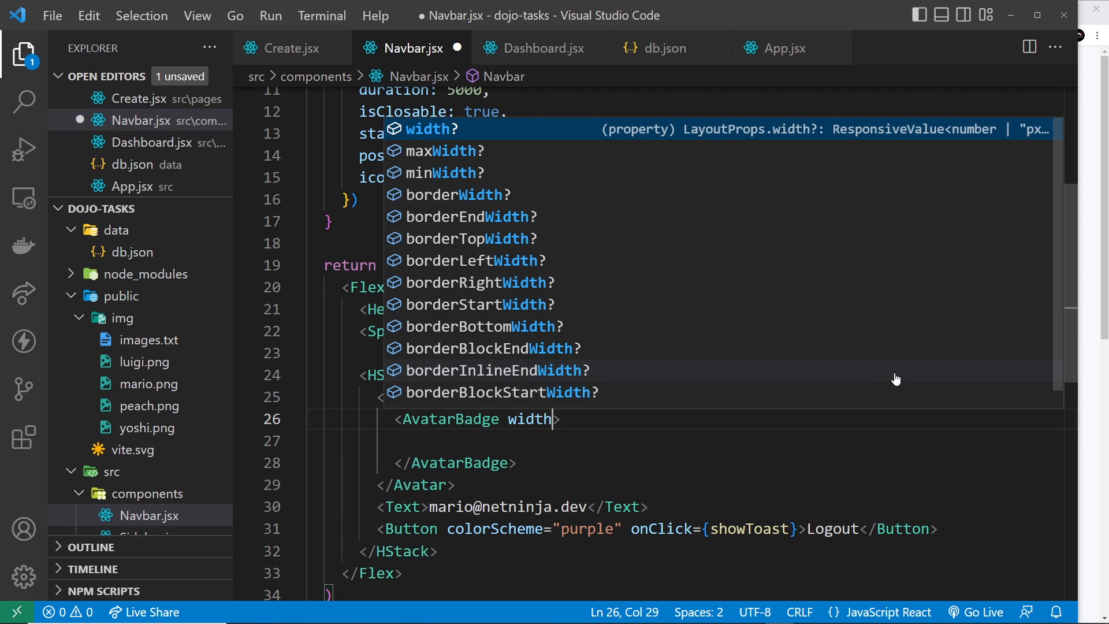
{"action": "type", "text": ": 1.3"}
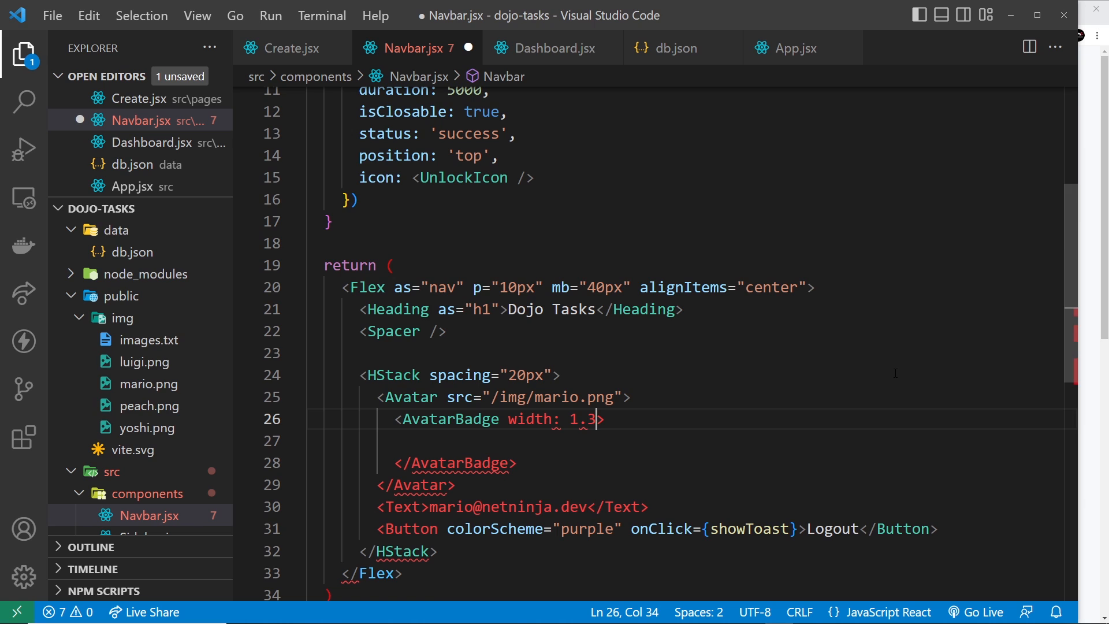
{"action": "type", "text": "em"}
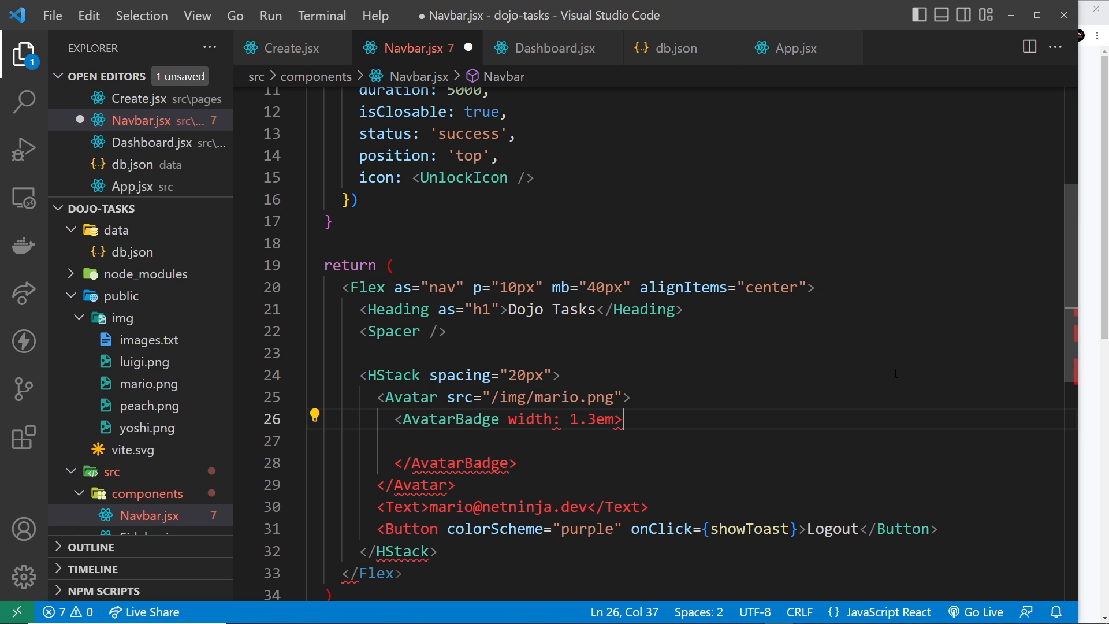
{"action": "left_click", "coordinate": [571, 418]}
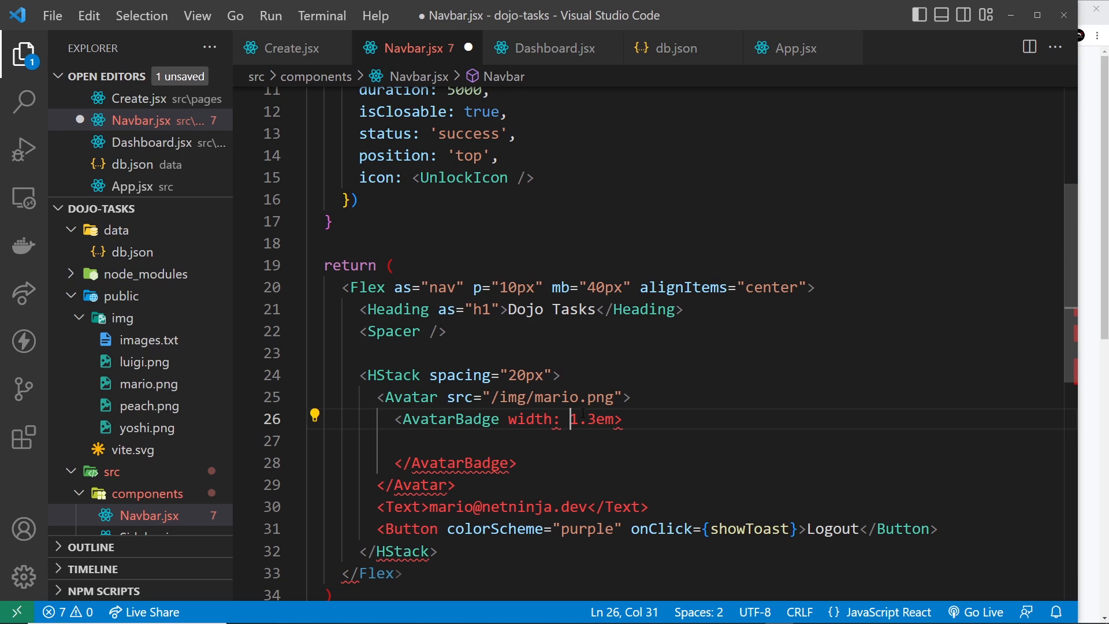
{"action": "type", "text": "=\""}
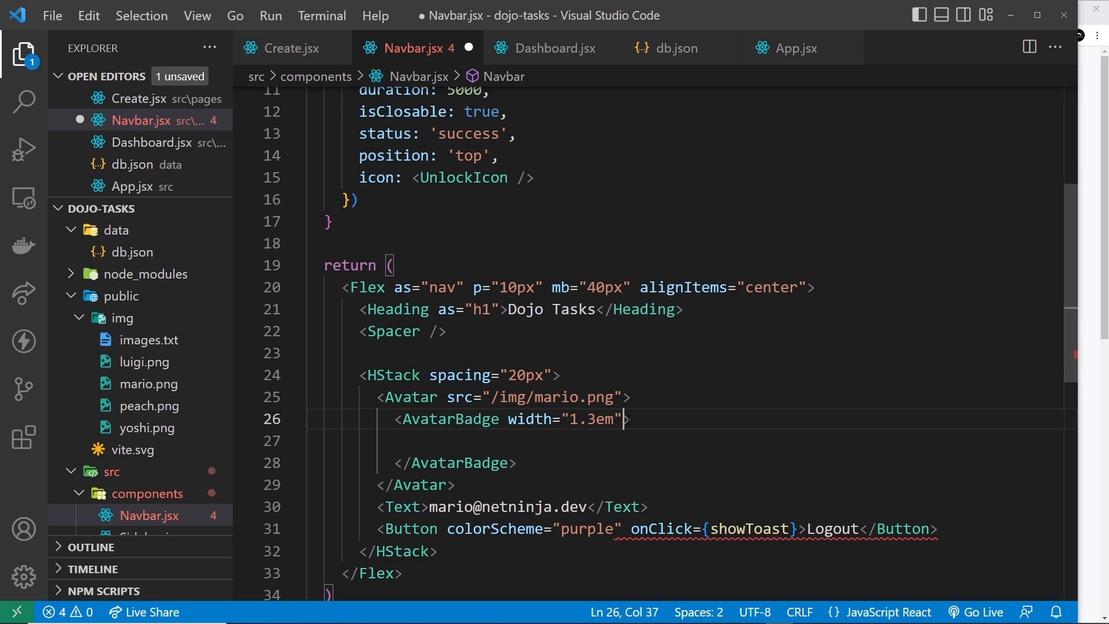
{"action": "type", "text": "bg"}
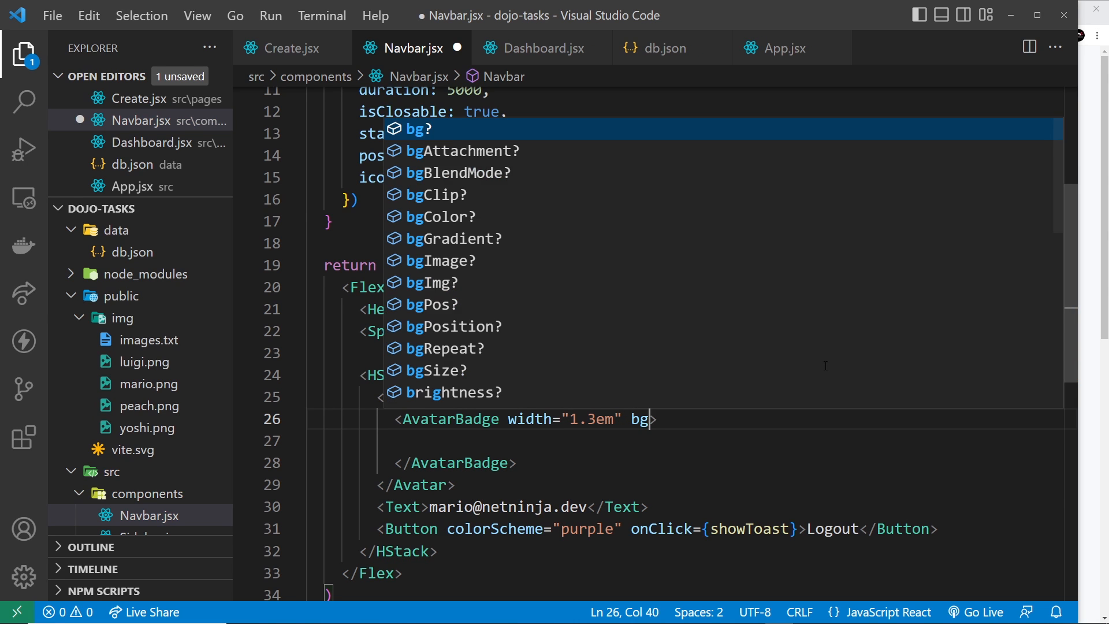
{"action": "type", "text": "=\"\""}
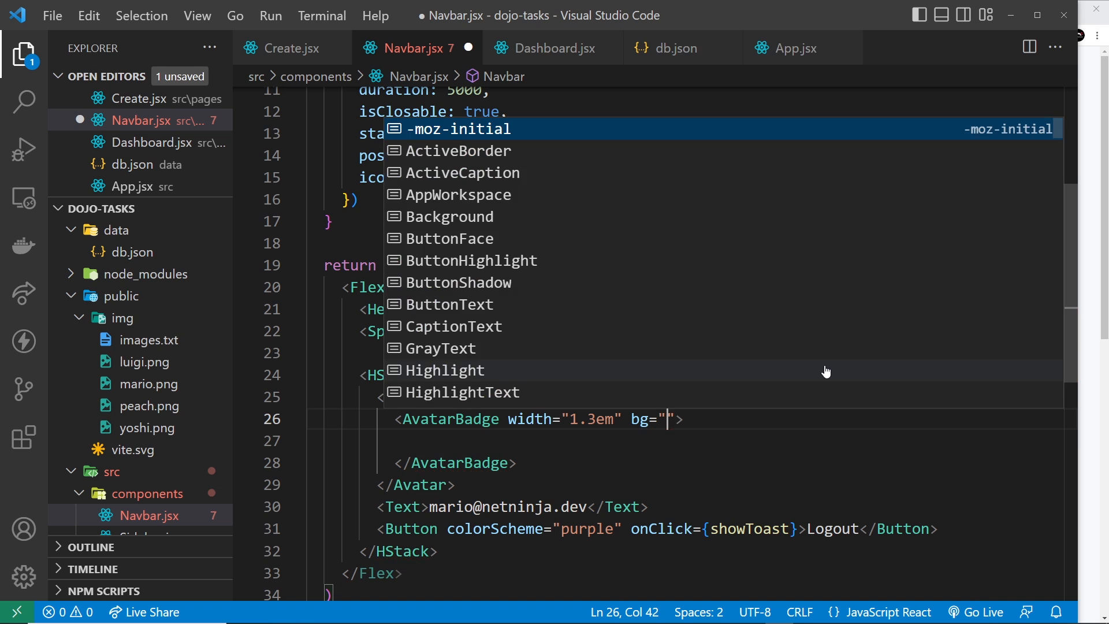
{"action": "type", "text": "teal."}
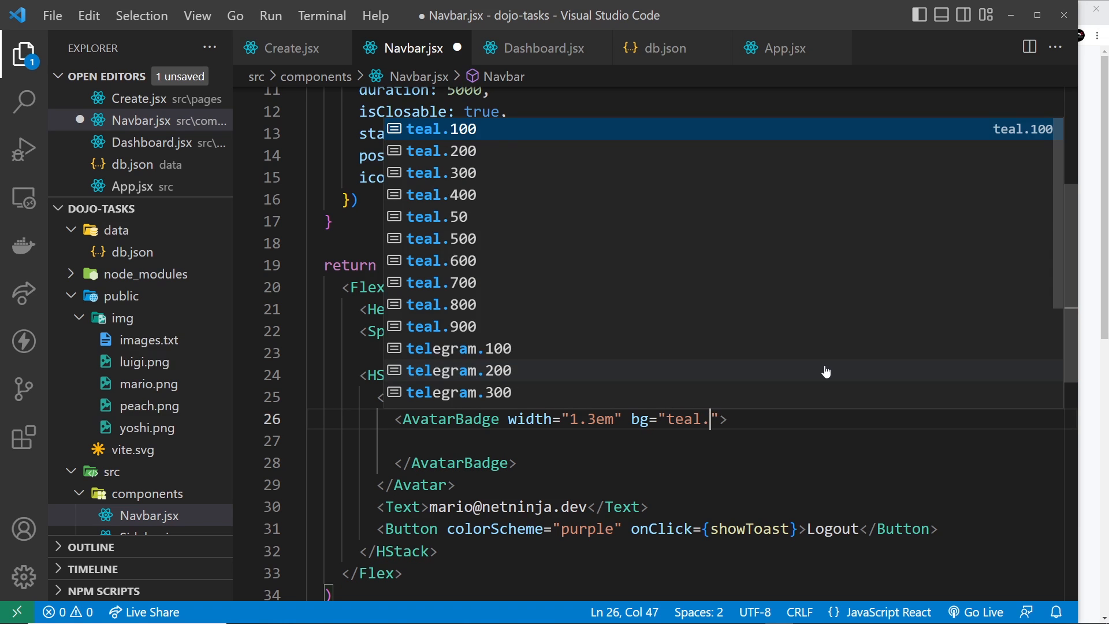
{"action": "type", "text": "500"}
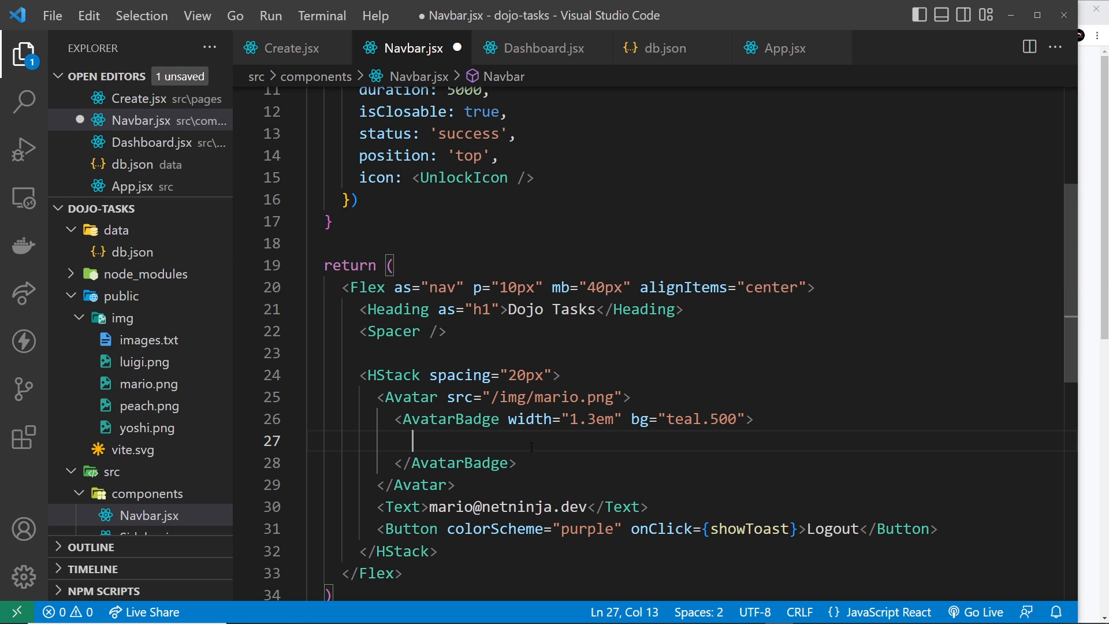
Add <Text fontSize="xs" color="white">3</Text> inside the AvatarBadge and save Navbar.jsx
{"action": "type", "text": "<Text></Text>"}
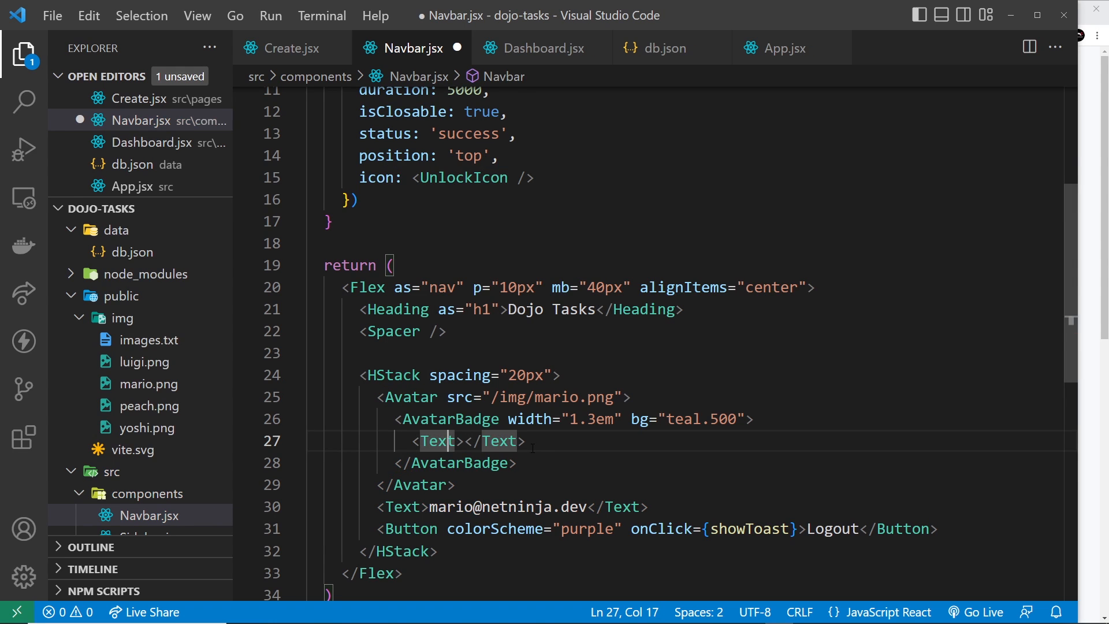
{"action": "type", "text": "fontSize="}
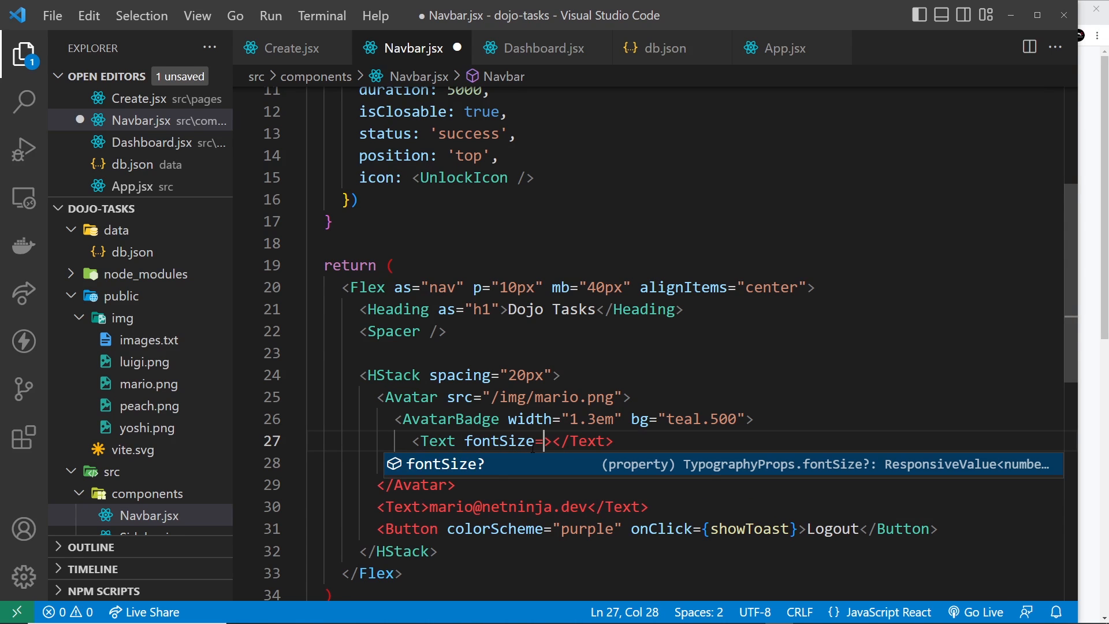
{"action": "type", "text": "\"xs\""}
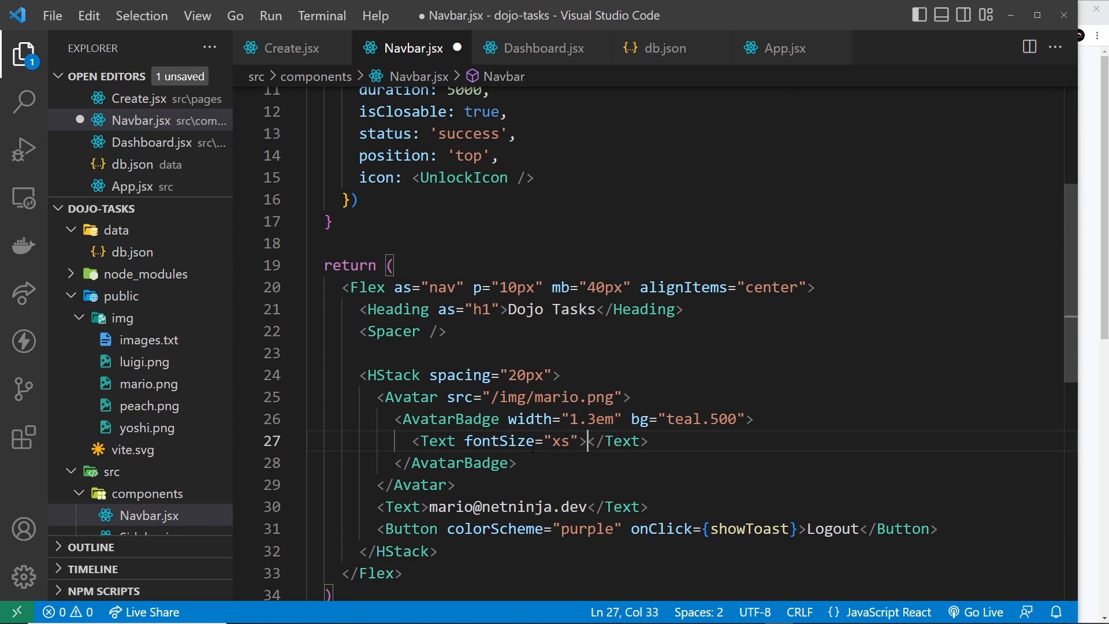
{"action": "type", "text": "3"}
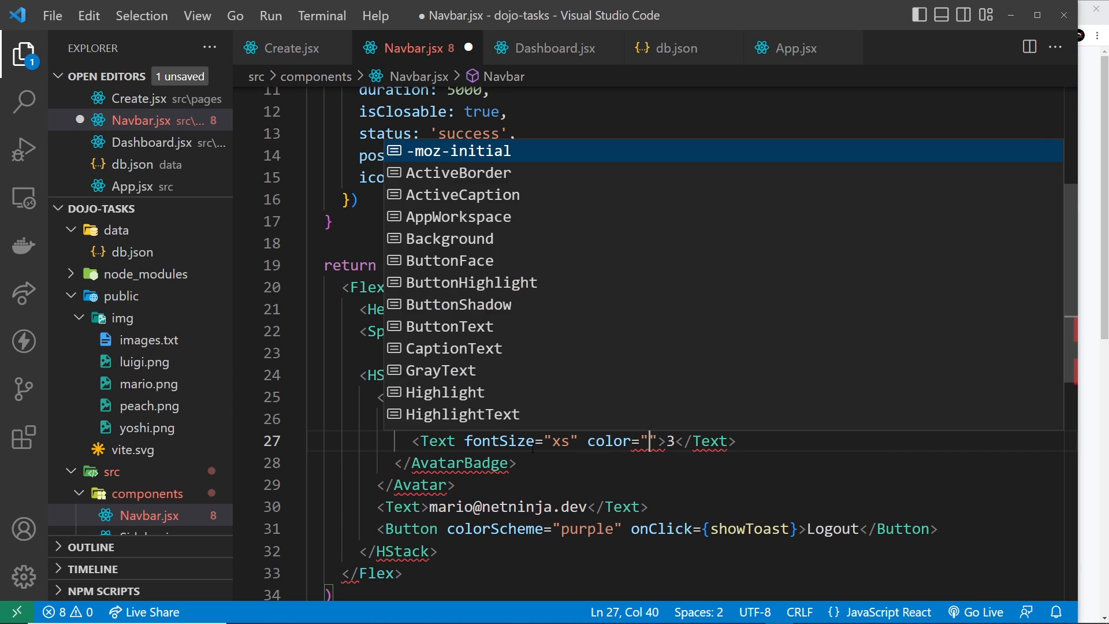
{"action": "type", "text": "white"}
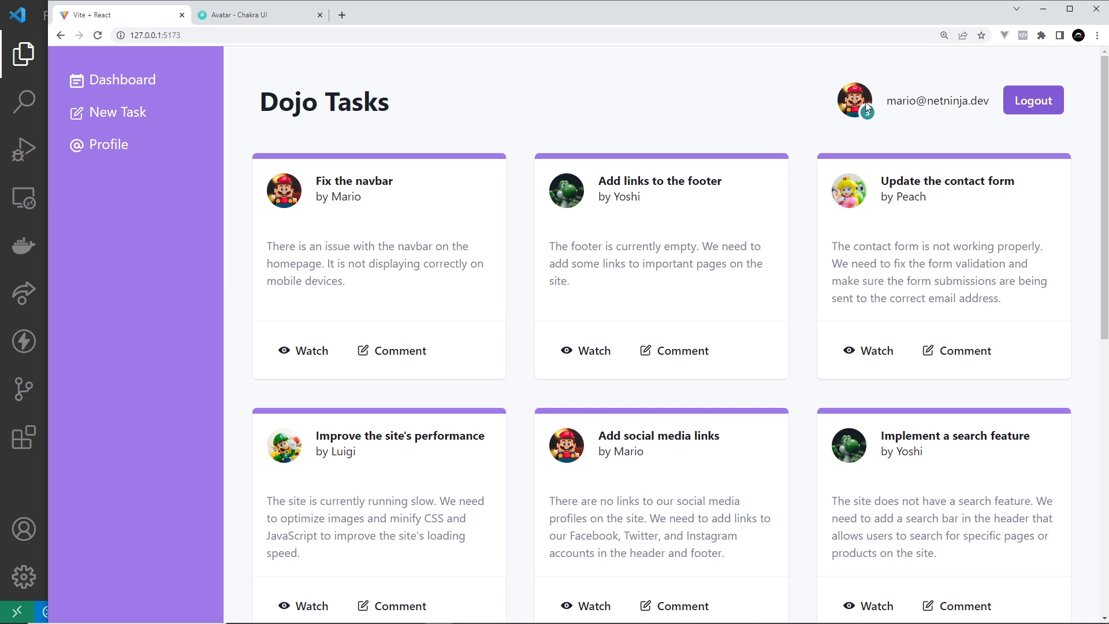
{"action": "mouse_move", "coordinate": [869, 120]}
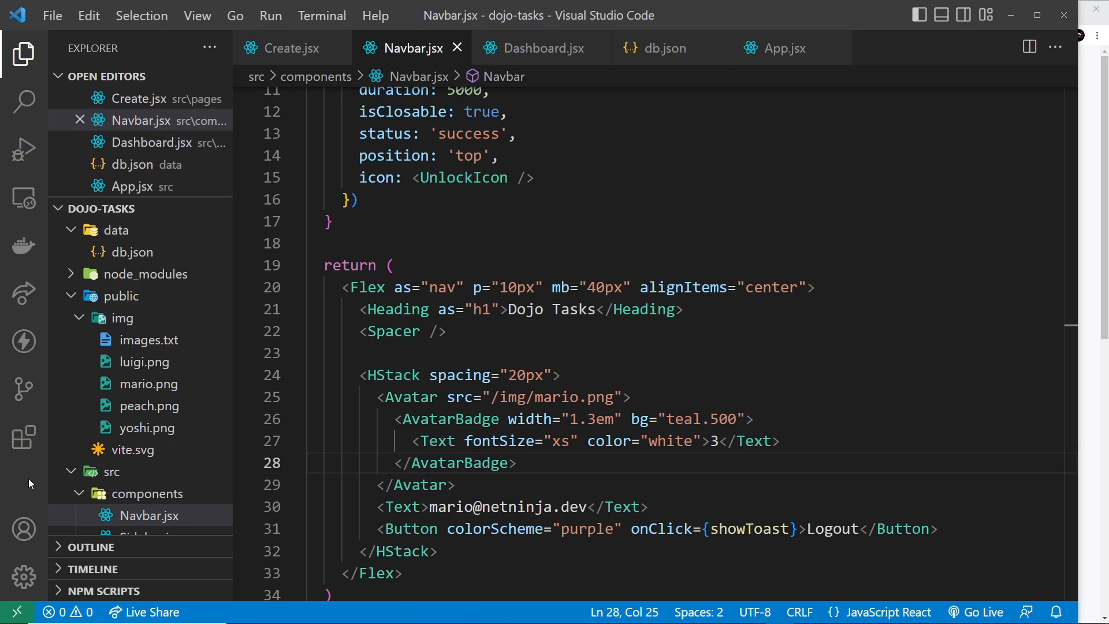
{"action": "left_click_drag", "start_coordinate": [376, 397], "coordinate": [579, 396]}
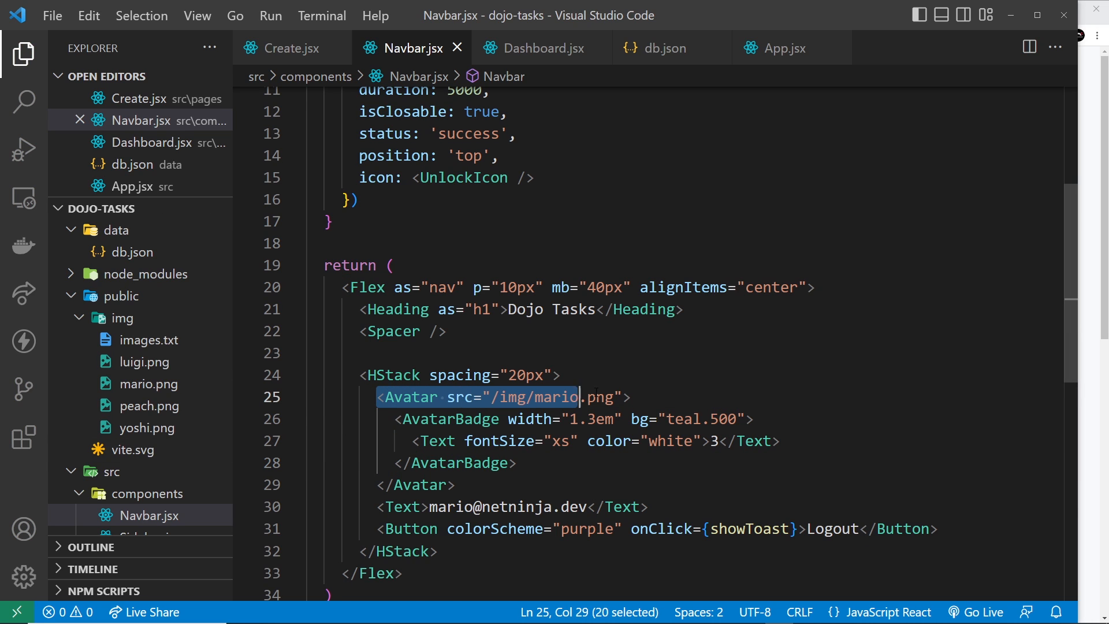